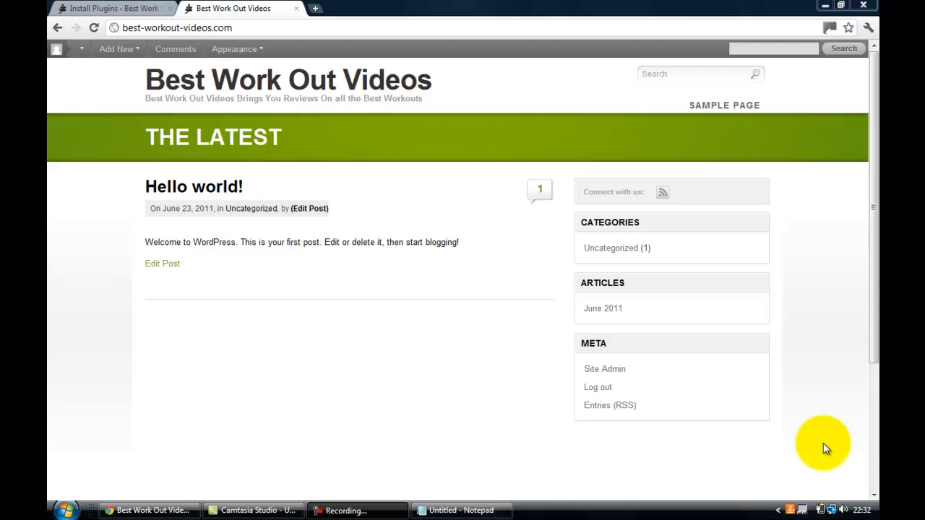
pyautogui.moveTo(643, 349)
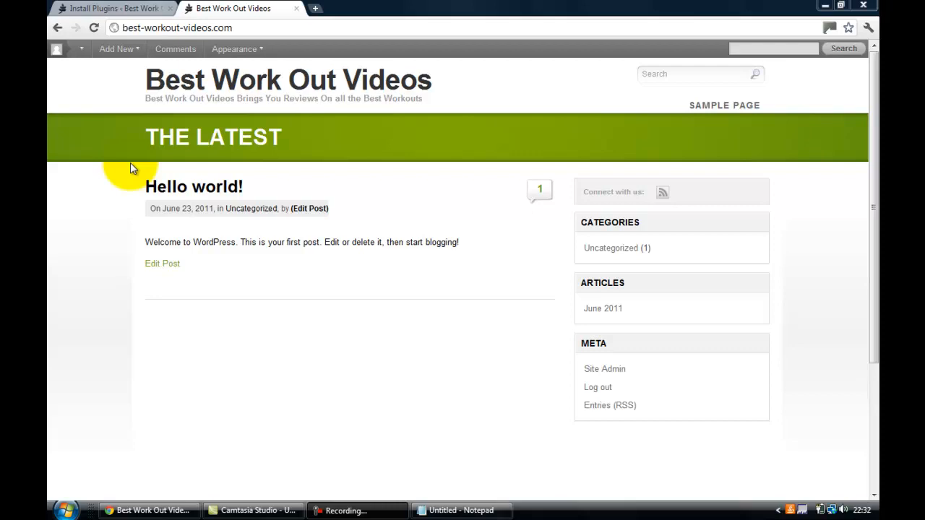
pyautogui.moveTo(131, 154)
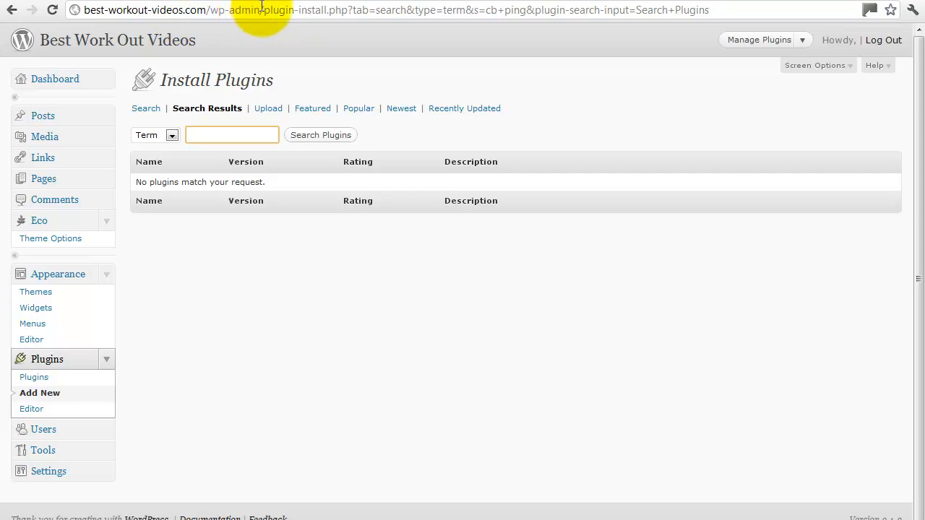
# Return to the Dashboard and navigate to Settings > General
pyautogui.click(231, 135)
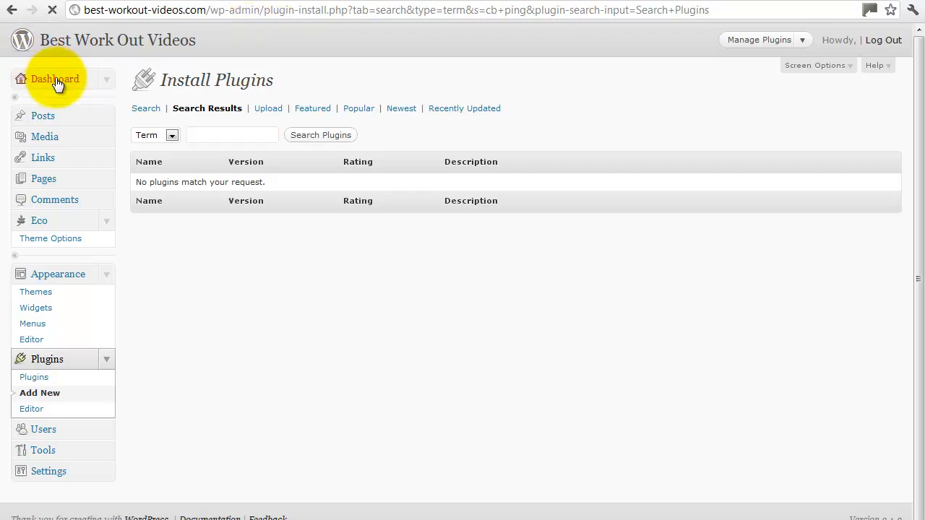
pyautogui.moveTo(915, 138)
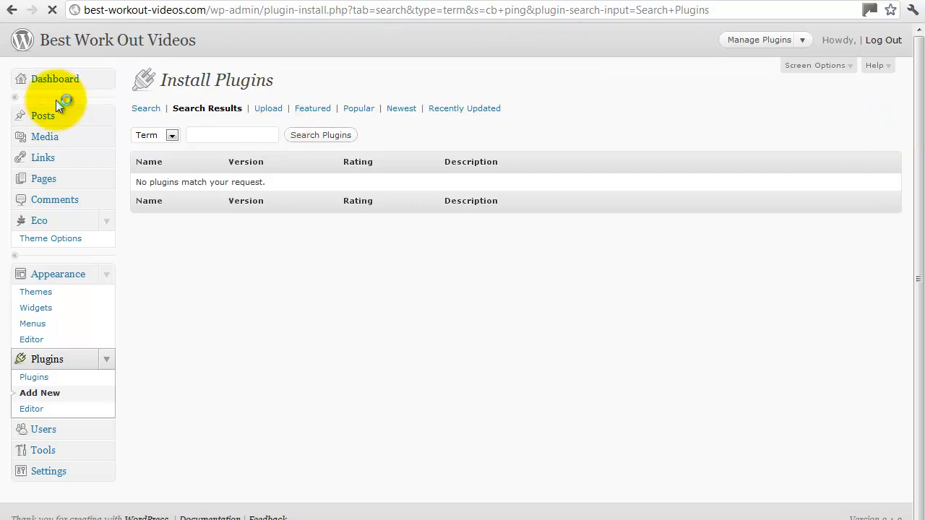
pyautogui.click(55, 79)
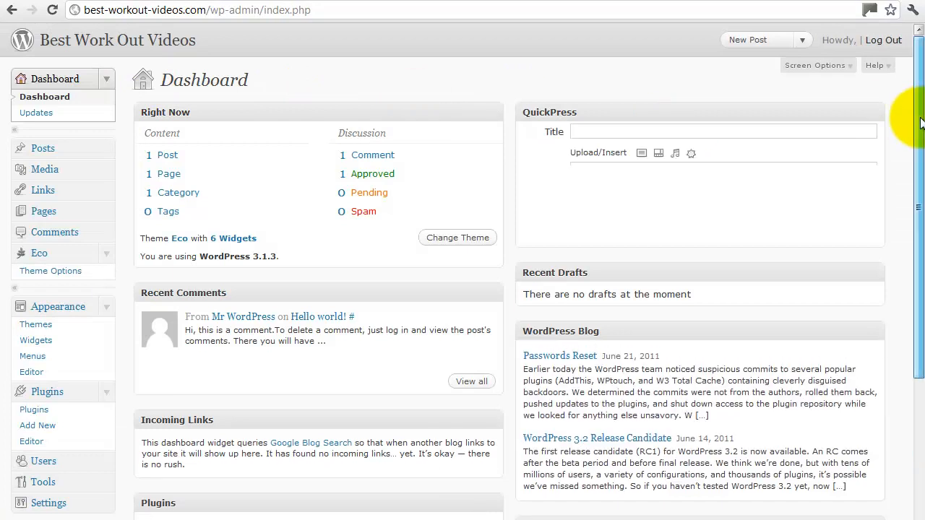
pyautogui.scroll(-3)
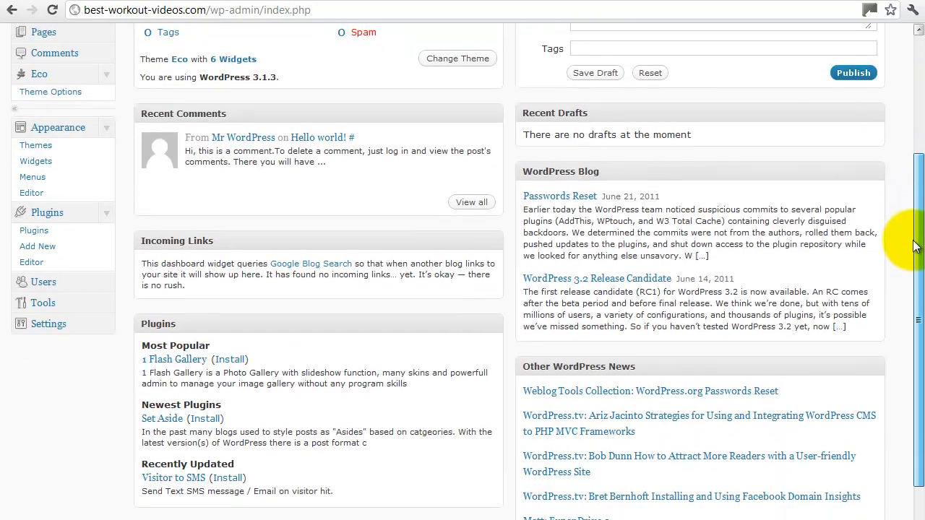
pyautogui.scroll(-3)
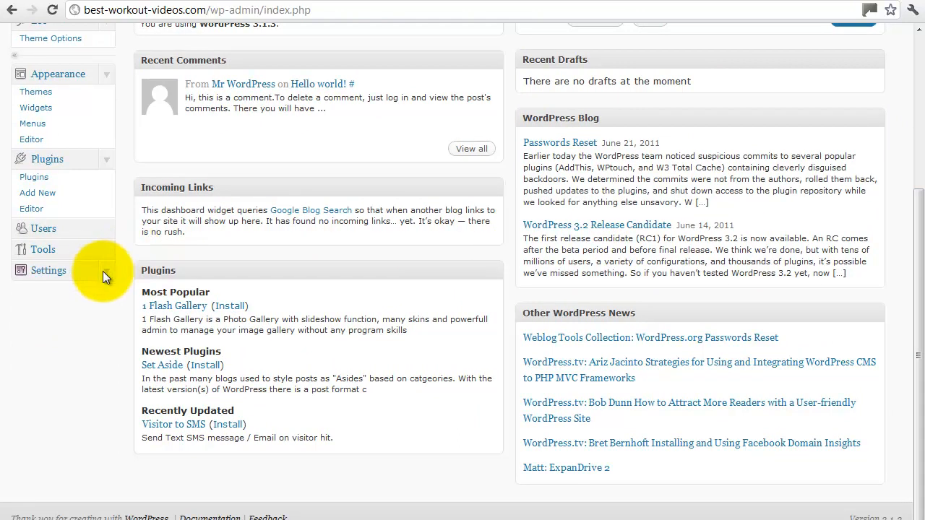
pyautogui.click(48, 270)
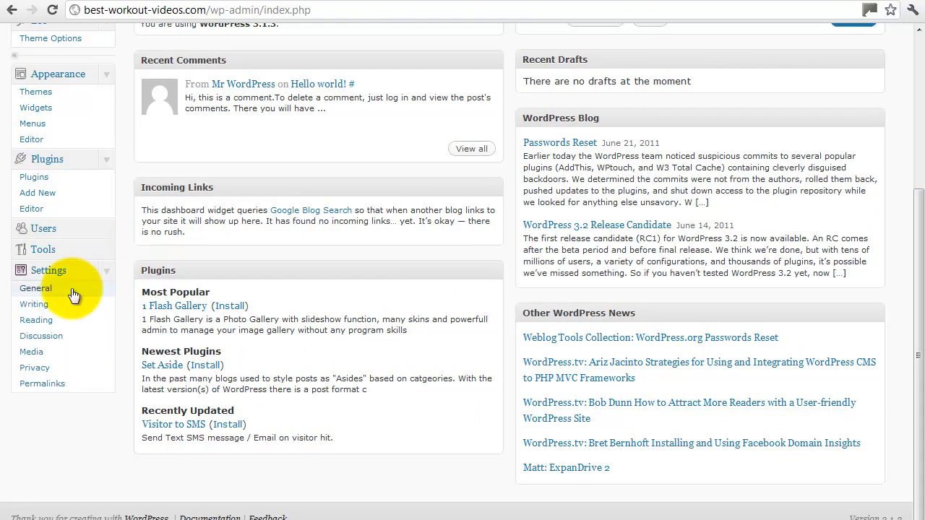
pyautogui.click(35, 287)
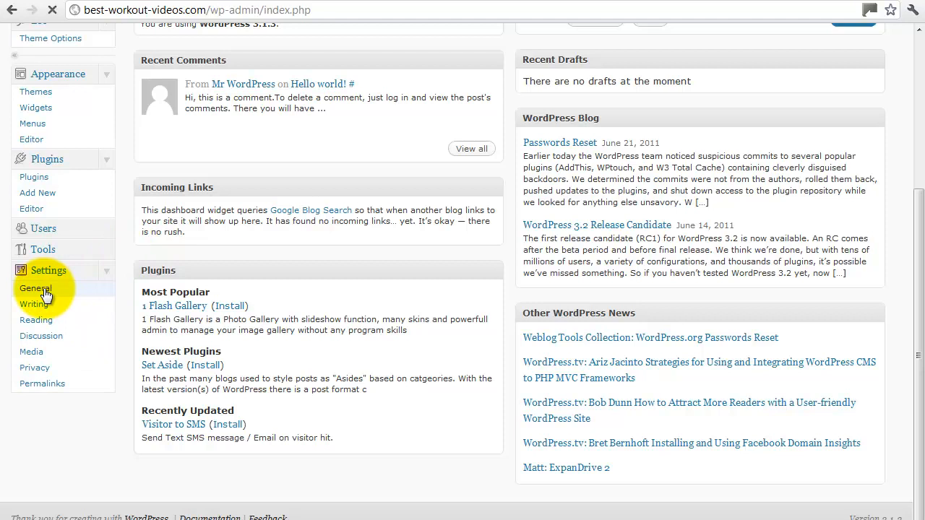
pyautogui.click(34, 288)
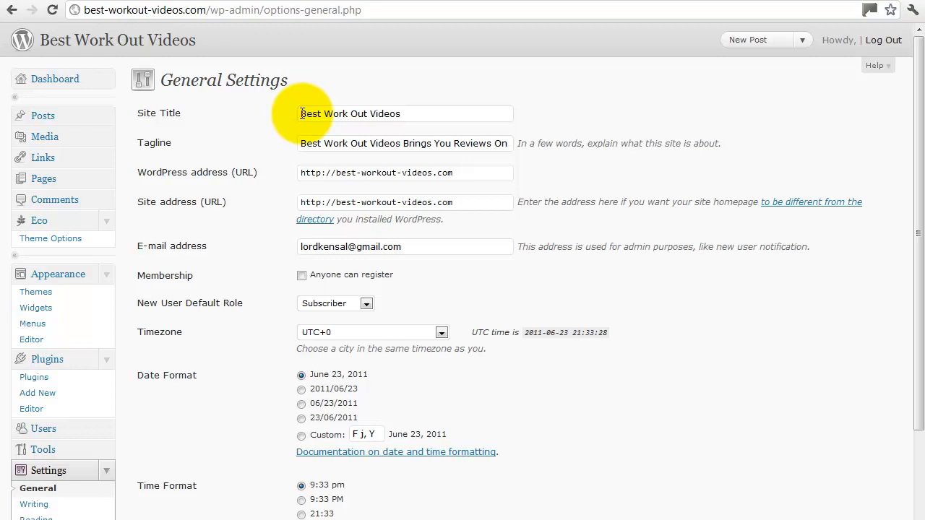
pyautogui.moveTo(325, 143)
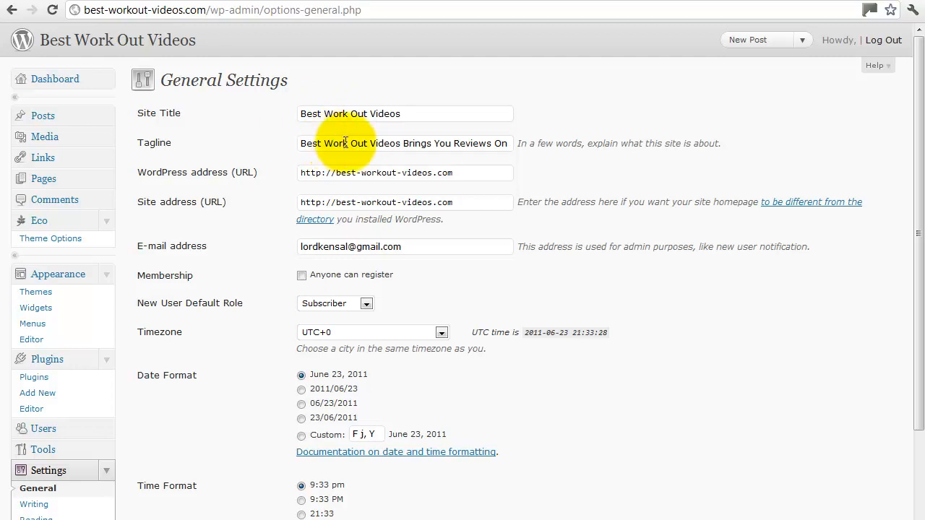
pyautogui.moveTo(366, 172)
pyautogui.write('w')
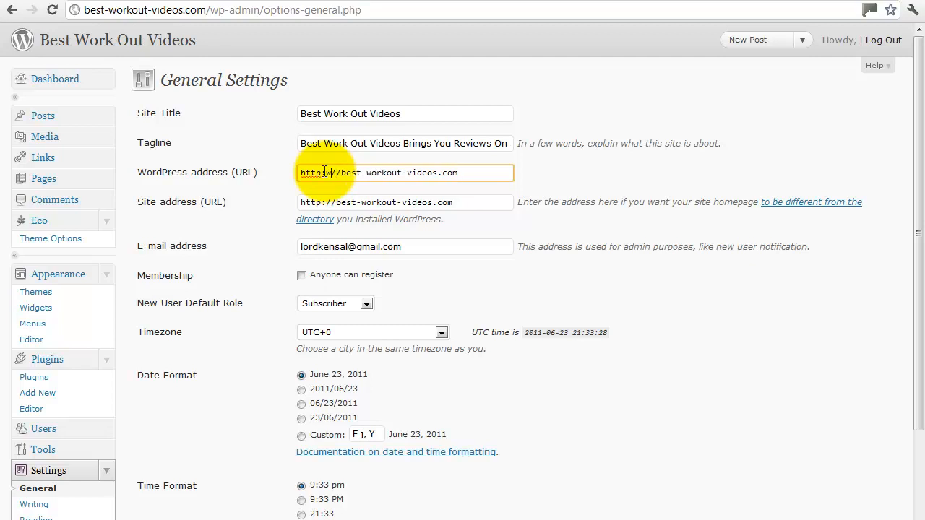
pyautogui.click(336, 172)
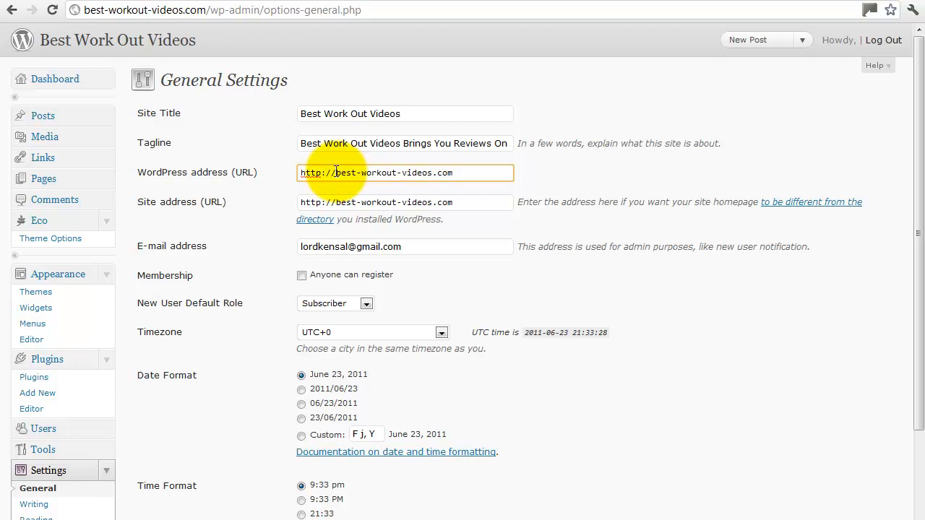
pyautogui.write('www.')
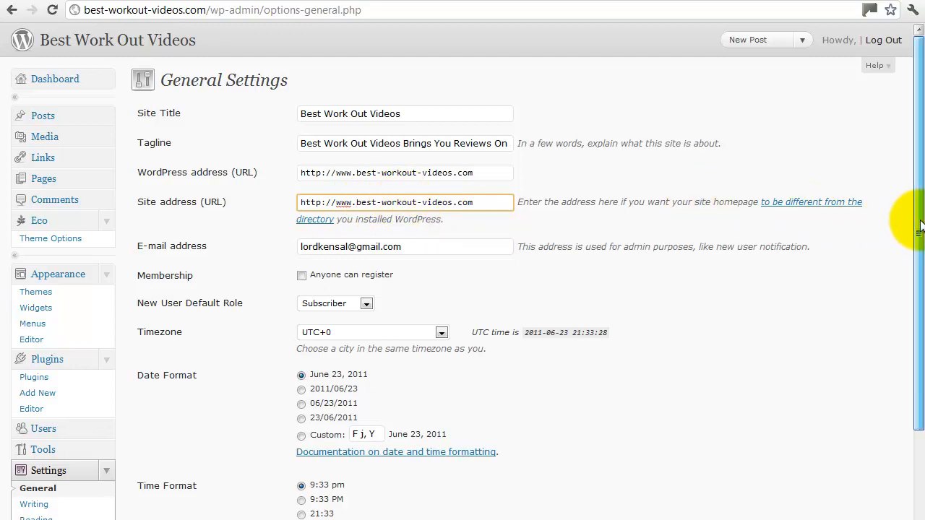
pyautogui.scroll(-3)
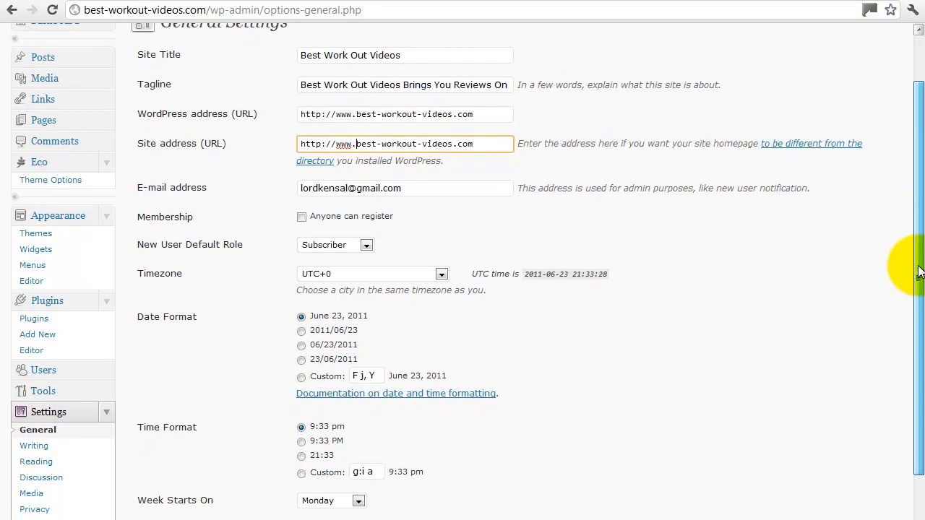
pyautogui.scroll(-3)
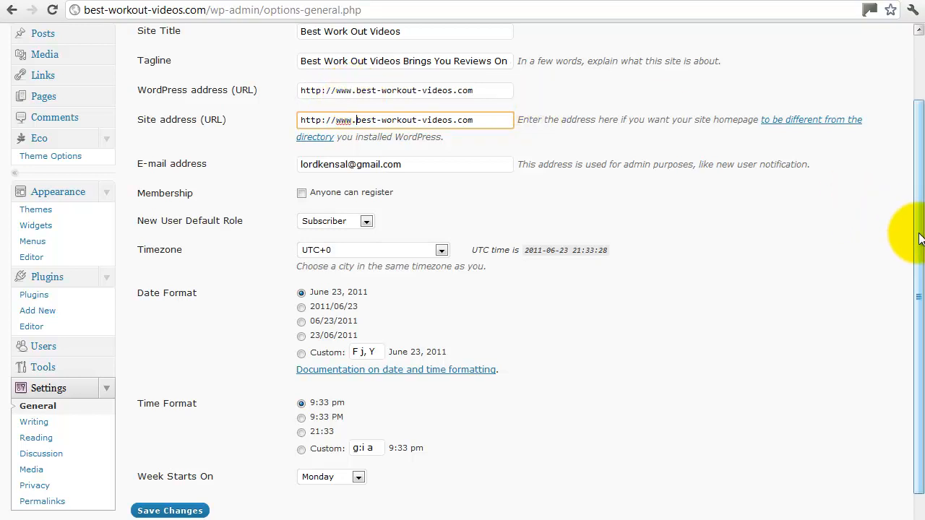
pyautogui.scroll(-3)
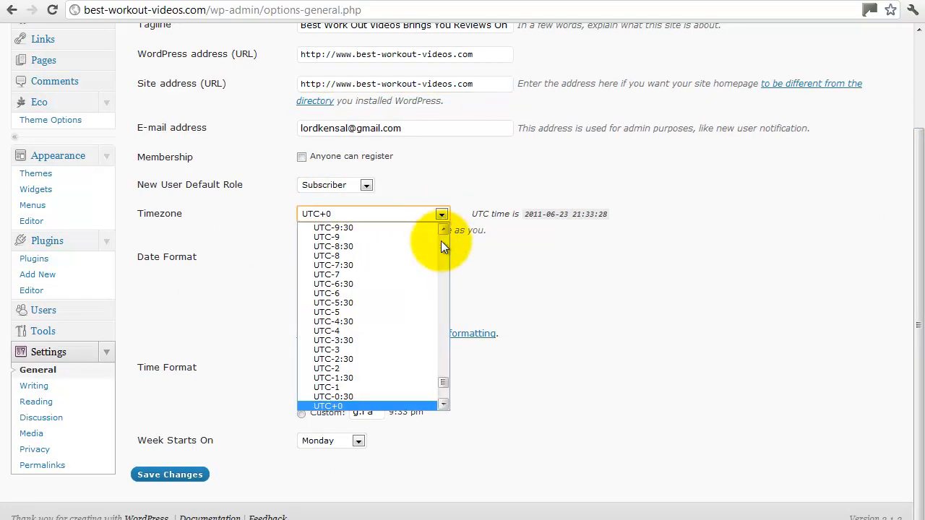
pyautogui.click(326, 405)
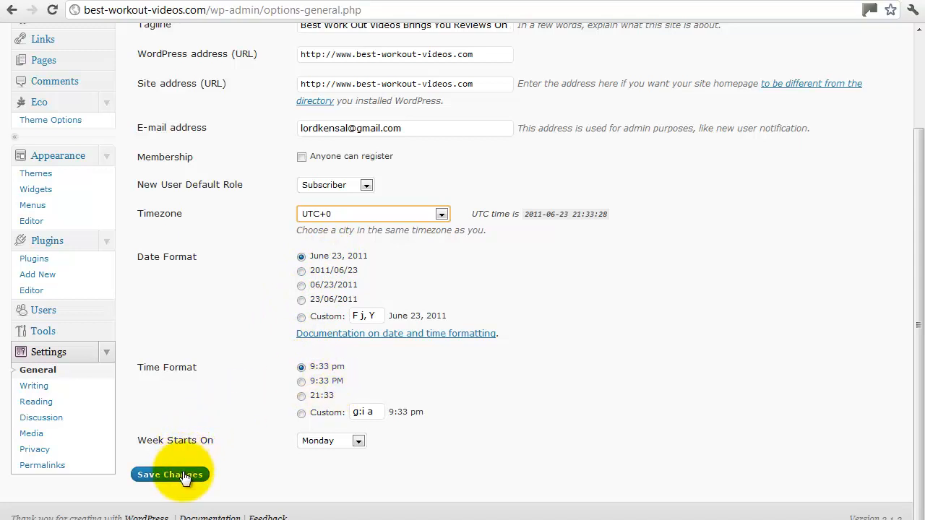
# Save the updated general settings with the www addresses
pyautogui.click(170, 475)
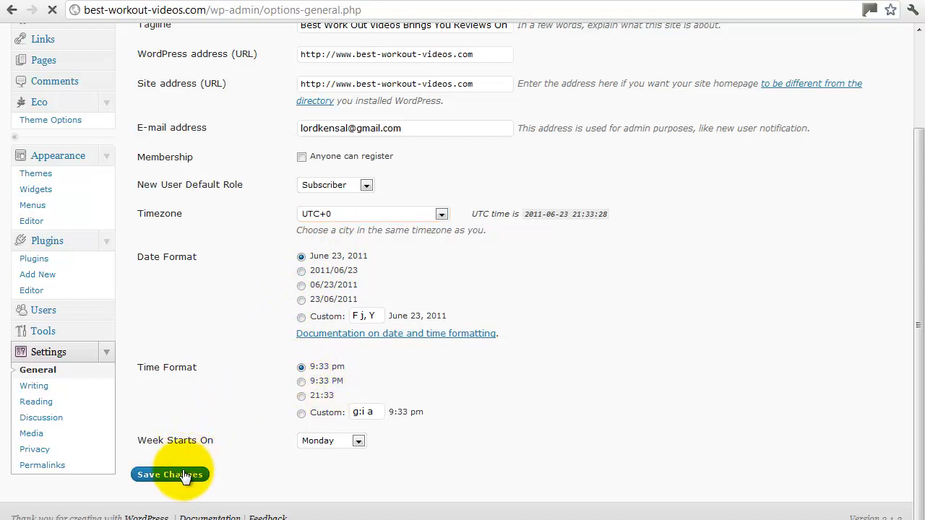
pyautogui.click(170, 475)
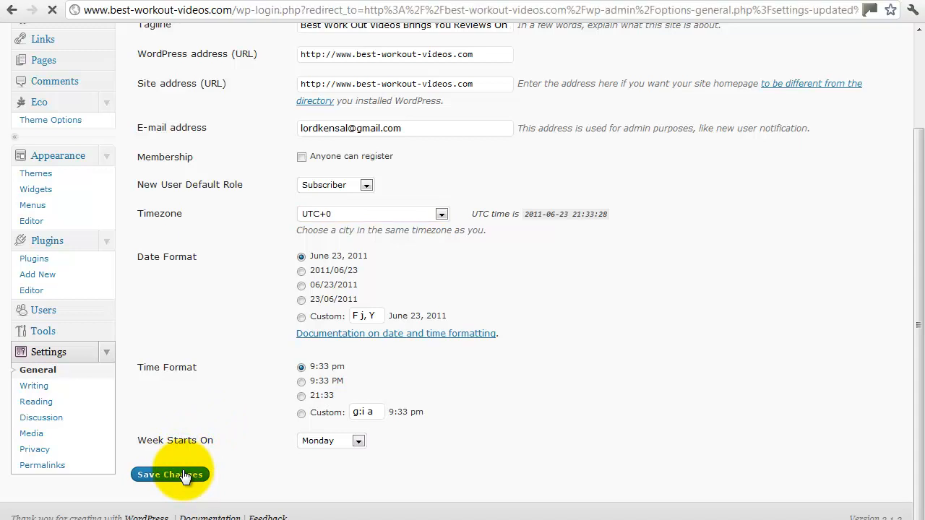
pyautogui.click(169, 474)
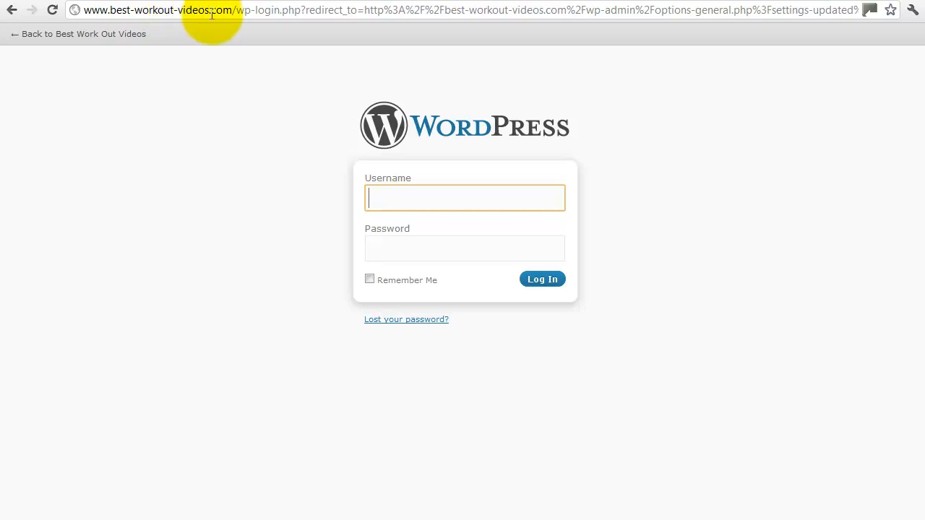
pyautogui.moveTo(379, 145)
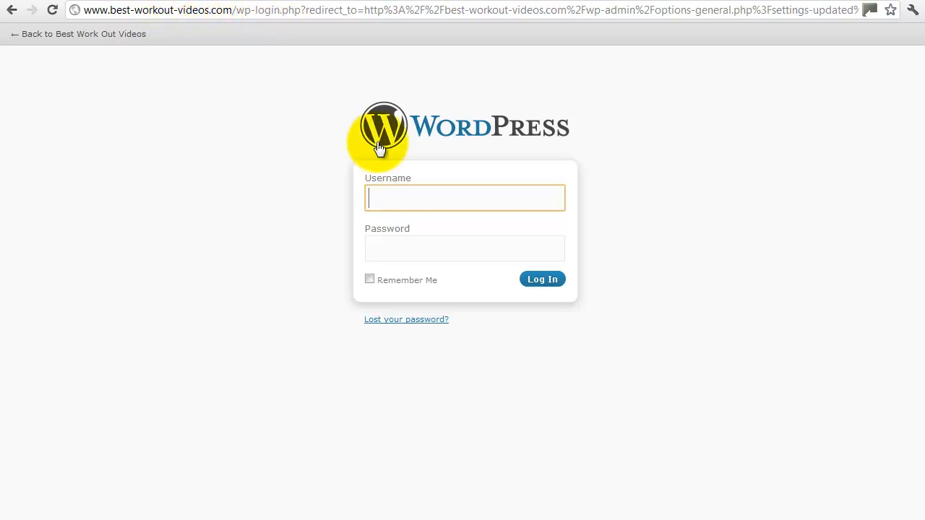
# Log back in as 'admin' to return to the Dashboard
pyautogui.write('admin')
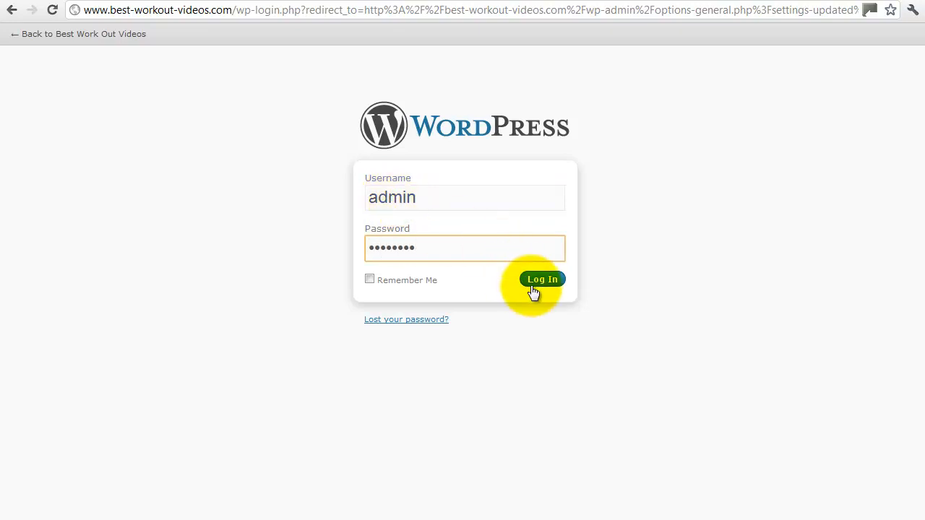
pyautogui.click(542, 279)
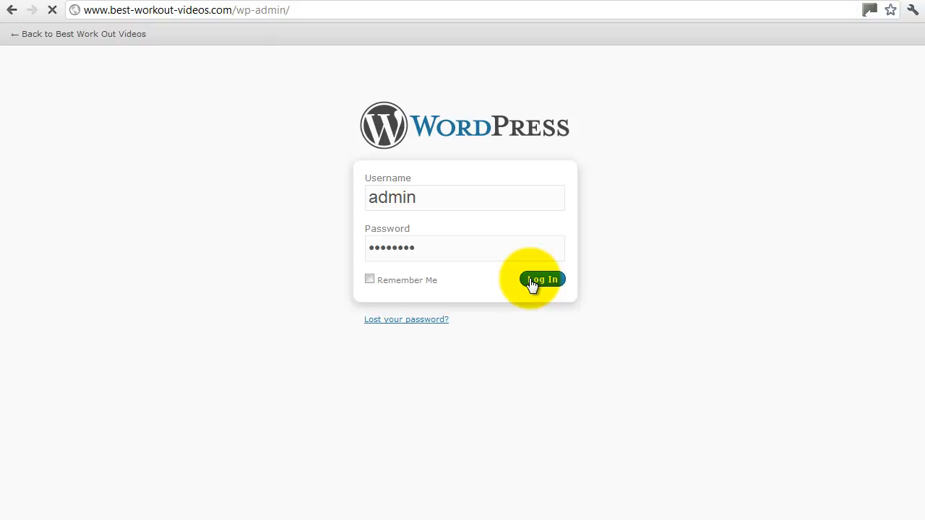
pyautogui.click(542, 279)
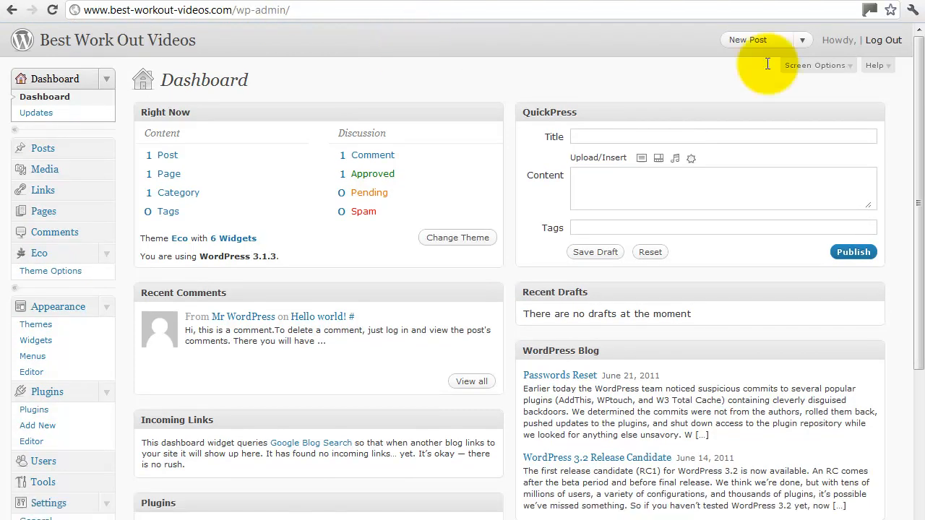
# Go to Settings > Writing from the Dashboard sidebar
pyautogui.scroll(-3)
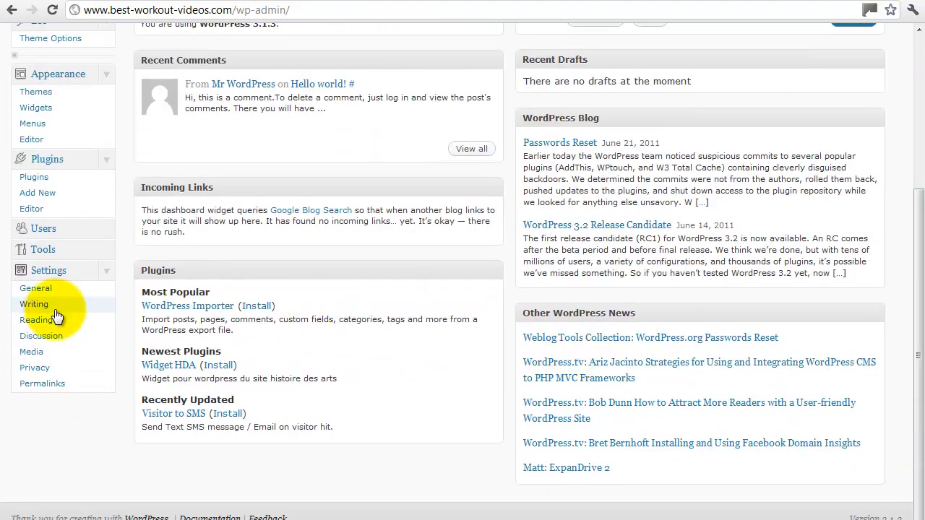
pyautogui.click(34, 304)
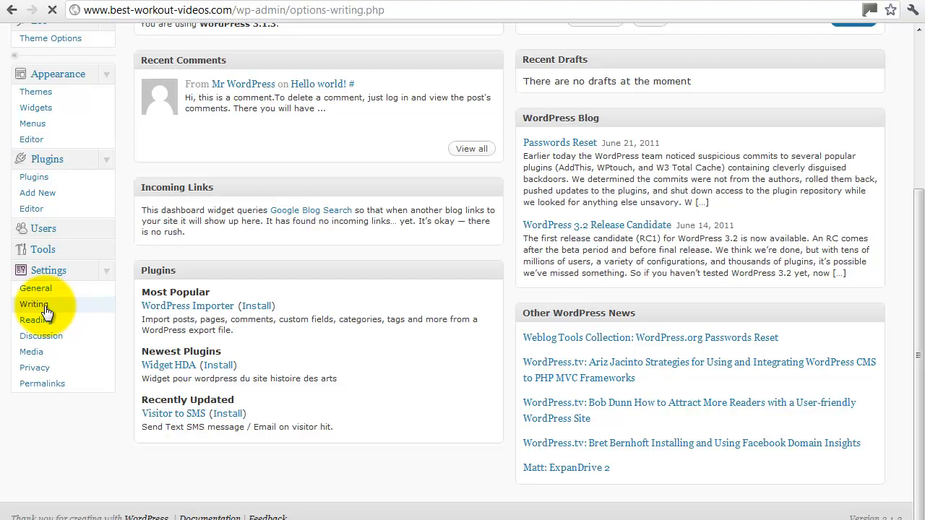
pyautogui.click(34, 304)
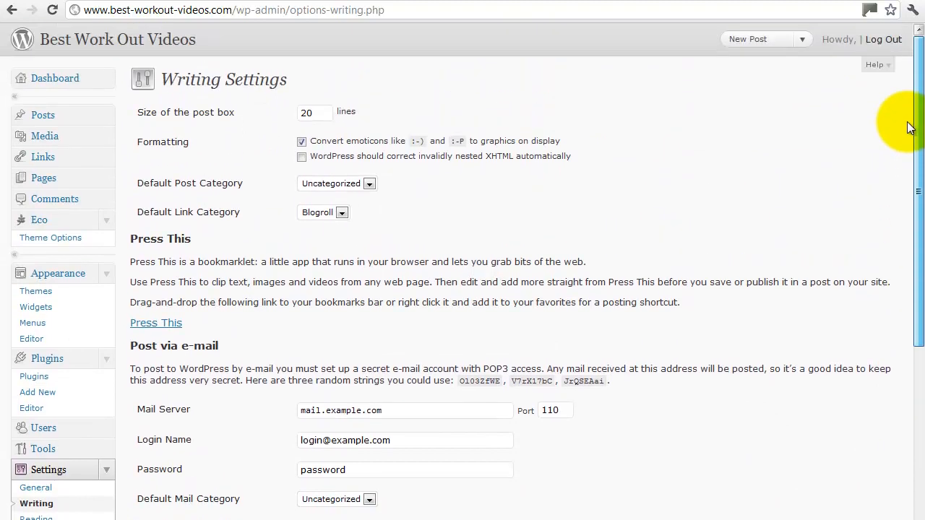
pyautogui.moveTo(759, 79)
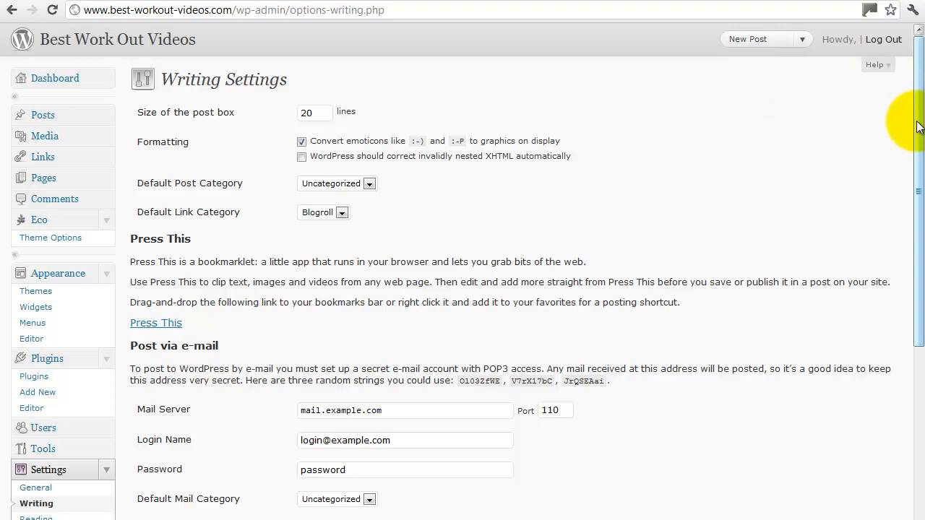
# Review writing settings, keeping Uncategorized as default category, then go to Reading settings
pyautogui.scroll(-3)
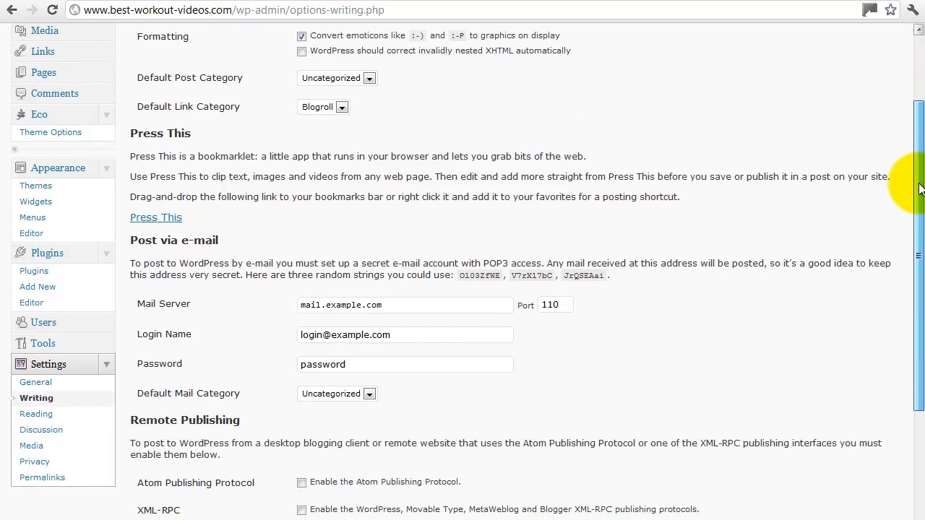
pyautogui.scroll(-3)
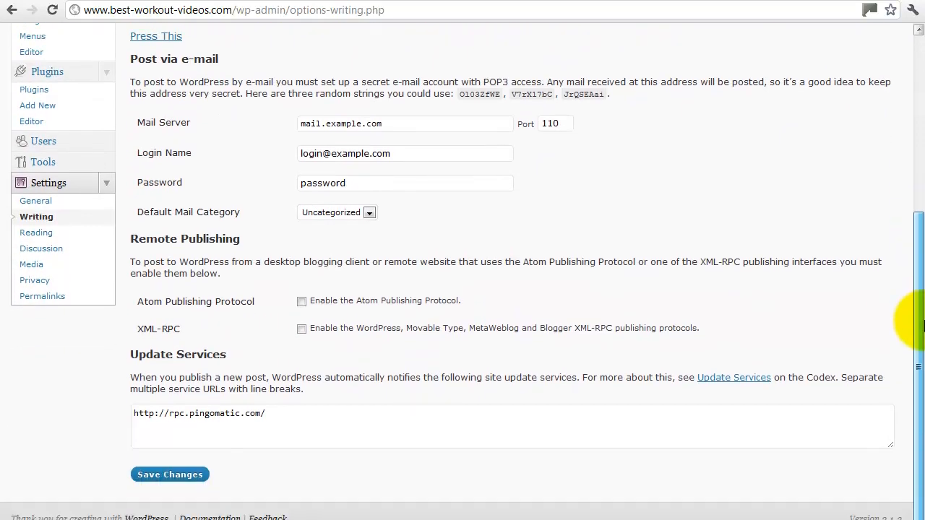
pyautogui.scroll(3)
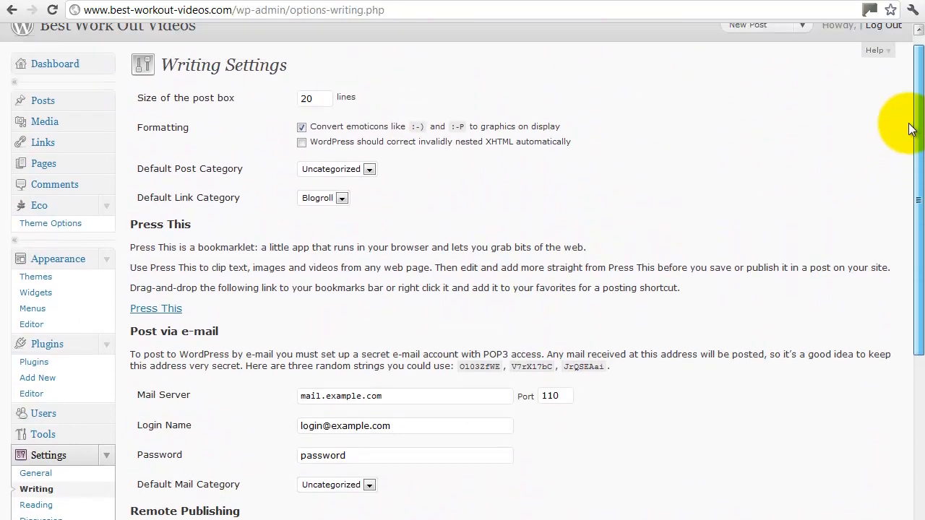
pyautogui.scroll(-3)
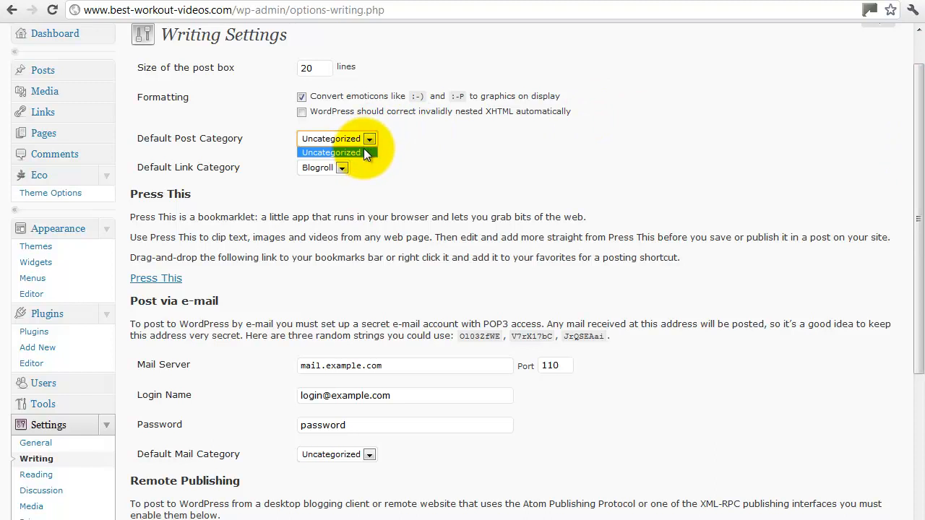
pyautogui.click(331, 153)
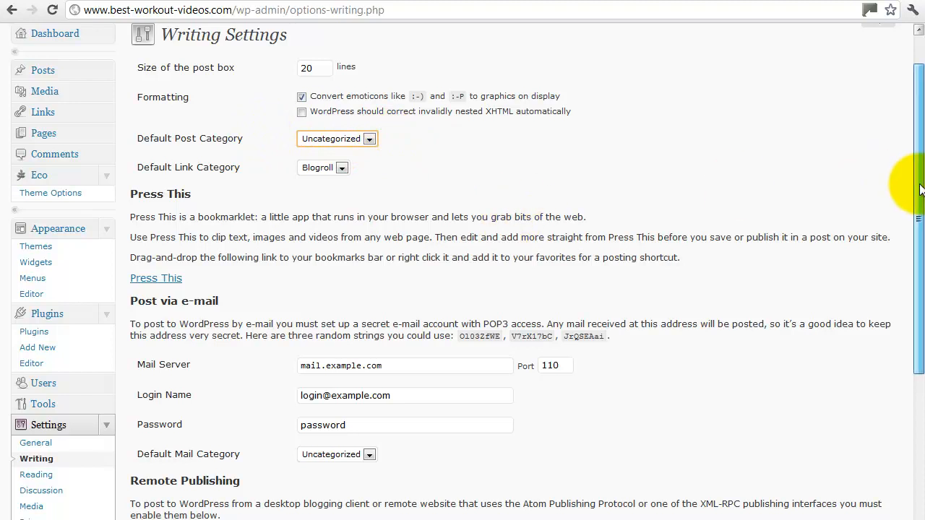
pyautogui.scroll(-3)
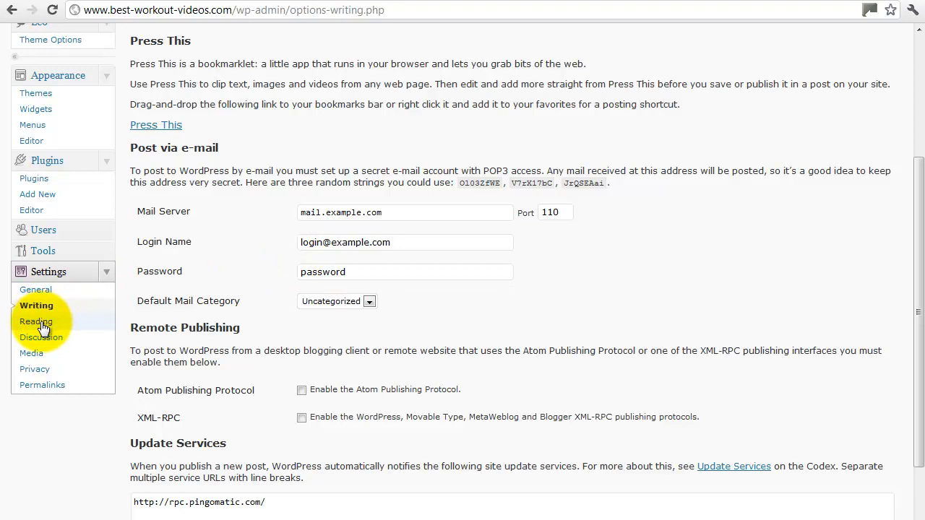
pyautogui.click(36, 322)
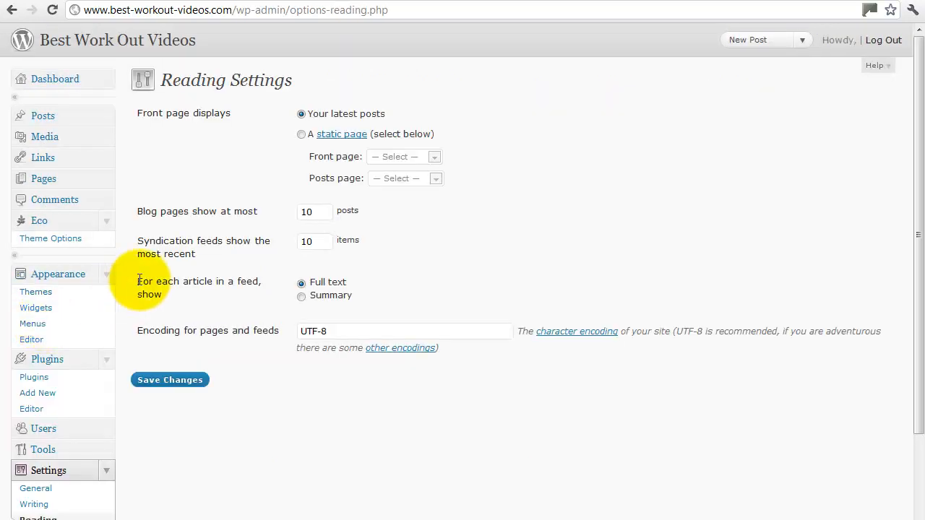
pyautogui.moveTo(279, 116)
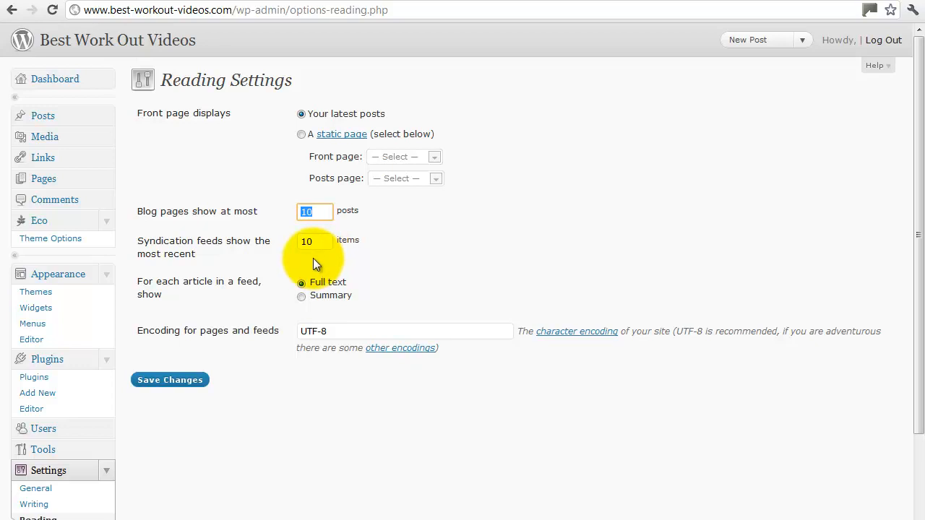
pyautogui.moveTo(747, 238)
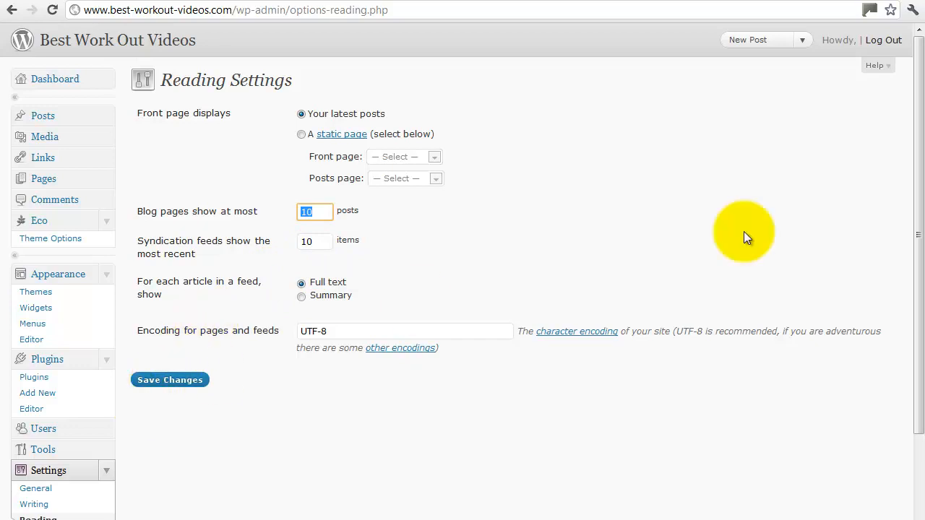
# Review reading settings: 10 posts per page, full-text feeds, UTF-8
pyautogui.scroll(-3)
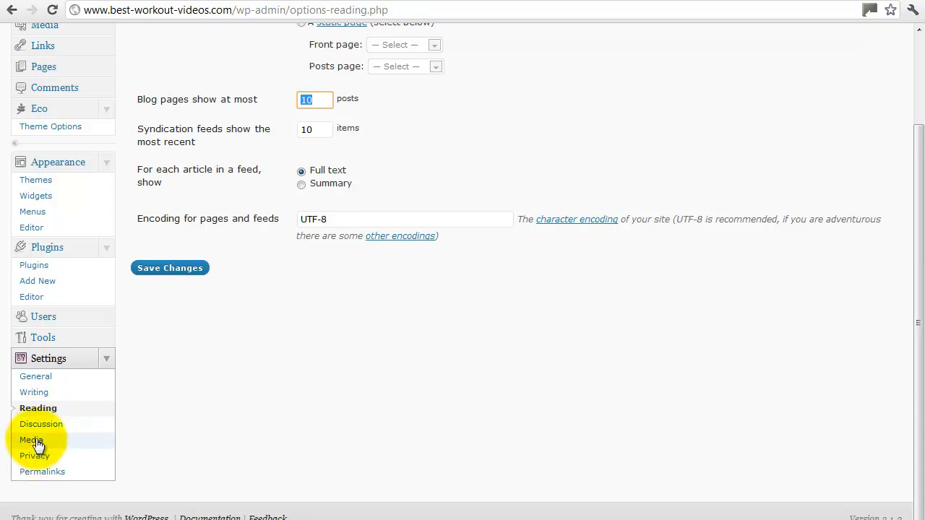
pyautogui.moveTo(36, 445)
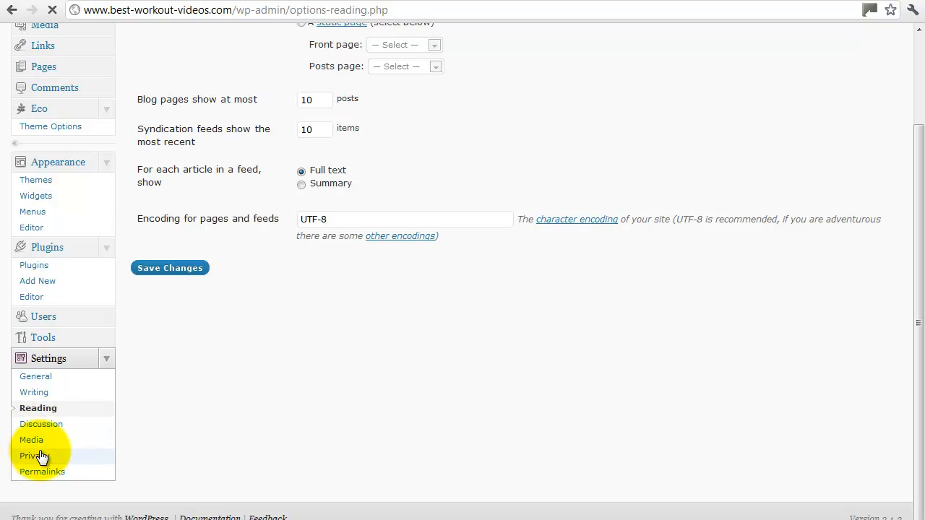
# Set the site visible to everyone, including search engines, and save privacy settings
pyautogui.click(34, 456)
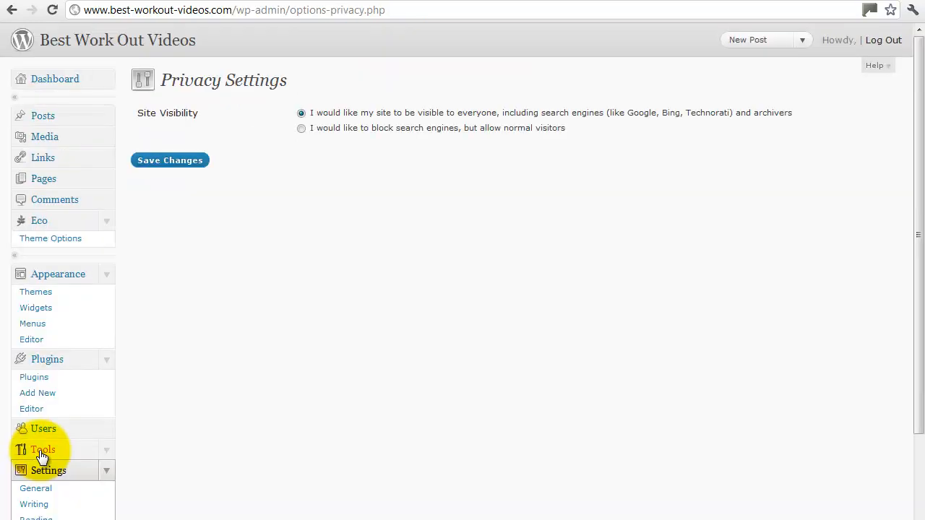
pyautogui.moveTo(245, 109)
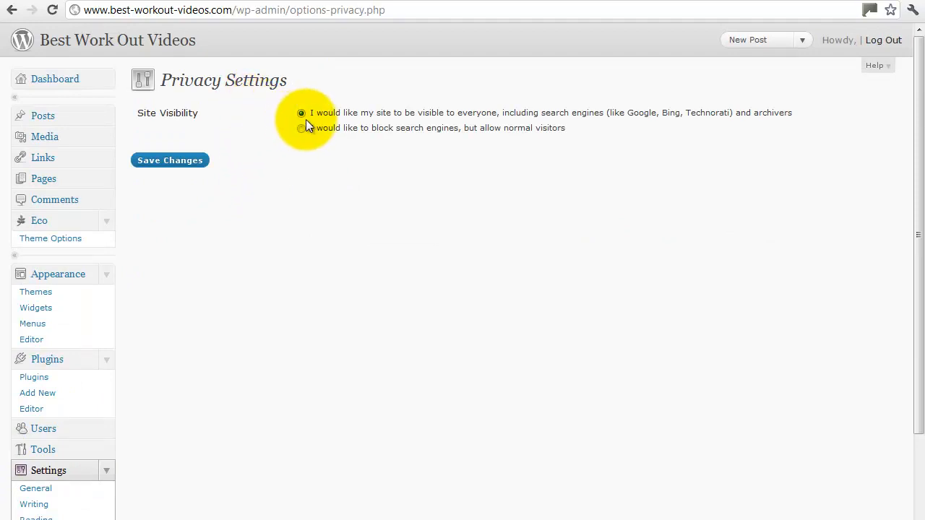
pyautogui.moveTo(492, 116)
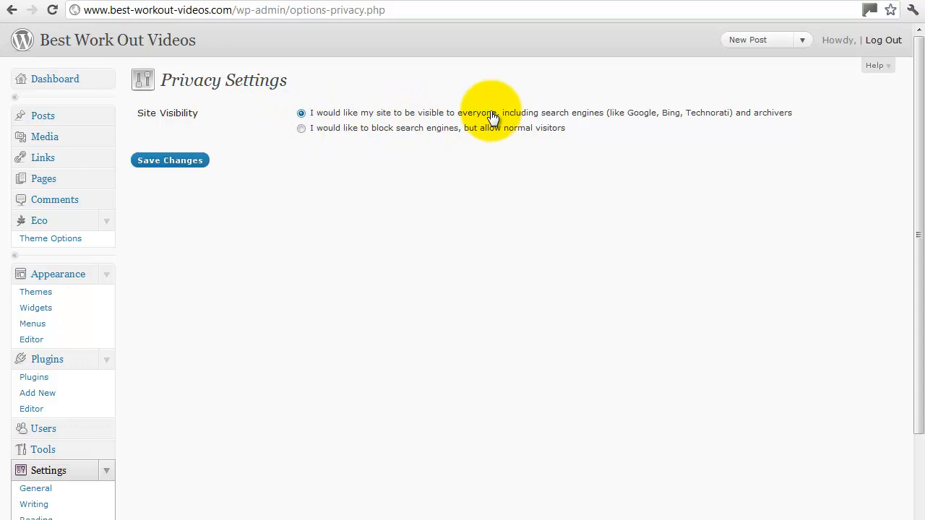
pyautogui.moveTo(629, 117)
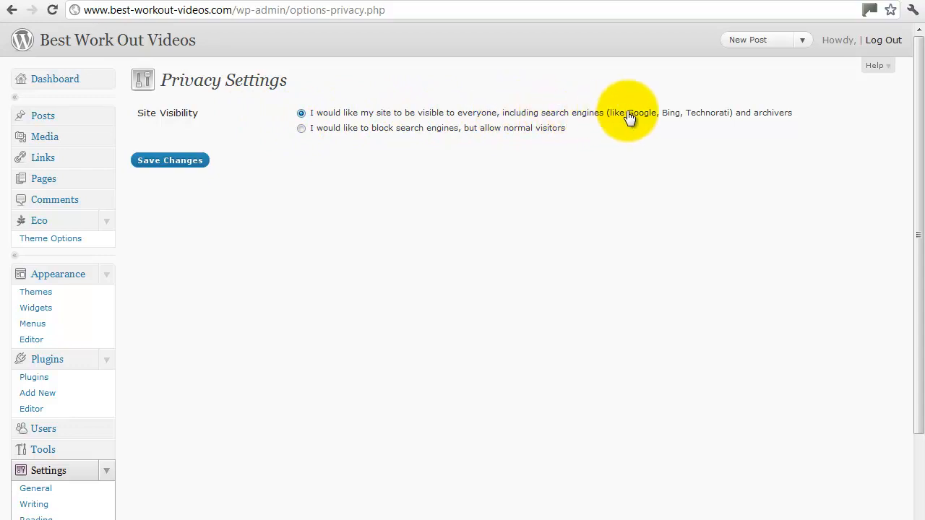
pyautogui.moveTo(329, 183)
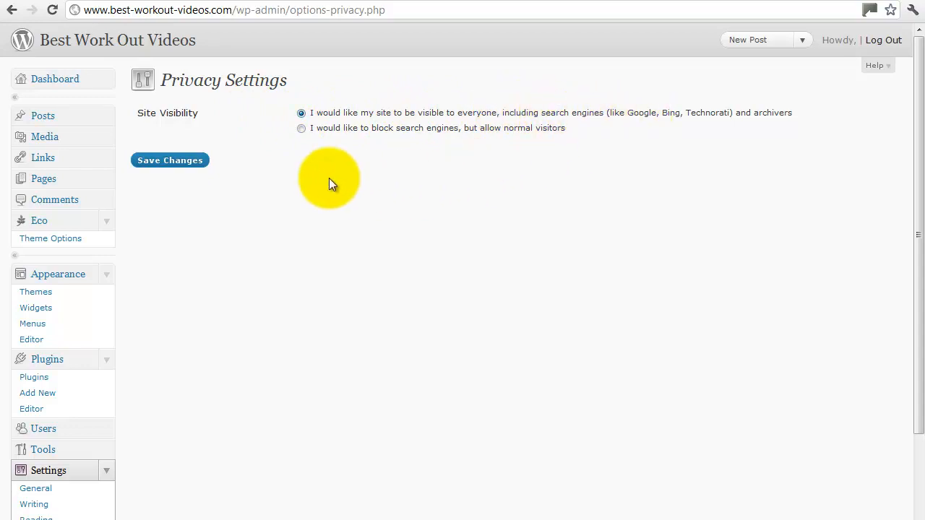
pyautogui.click(301, 128)
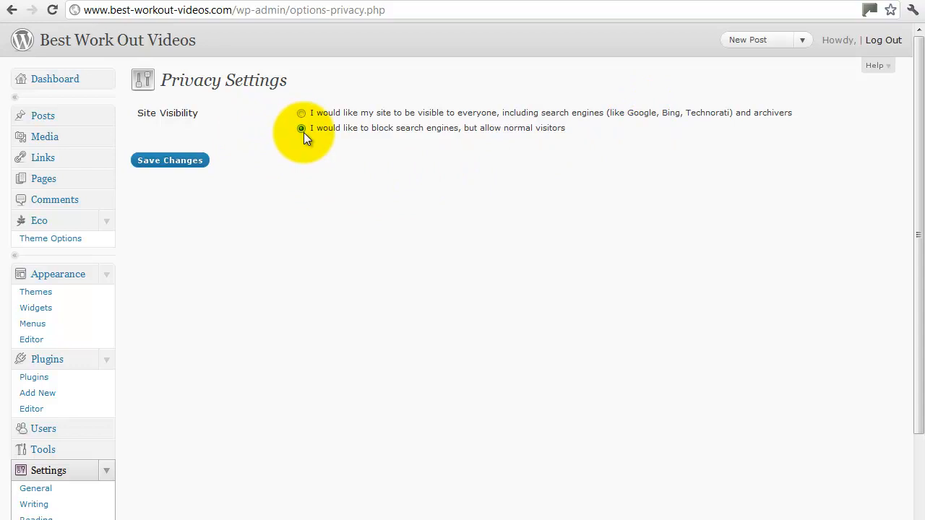
pyautogui.click(301, 112)
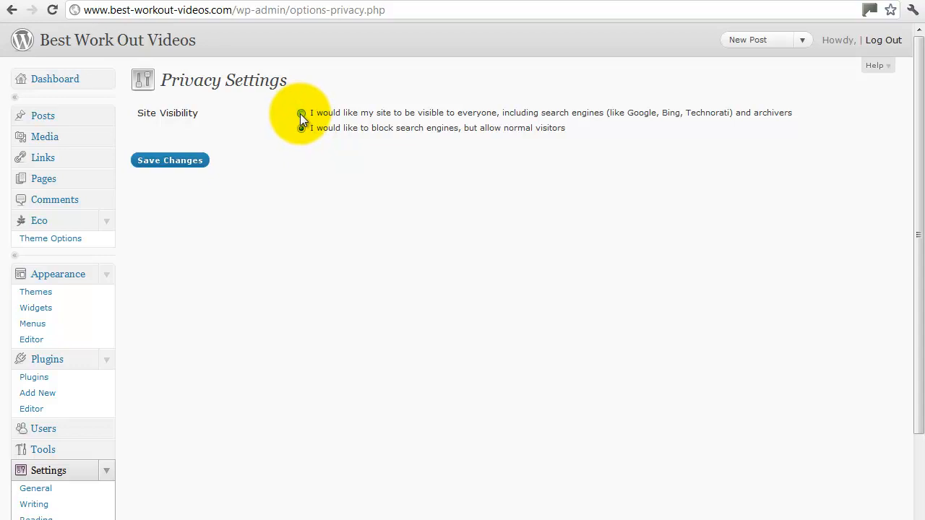
pyautogui.click(301, 113)
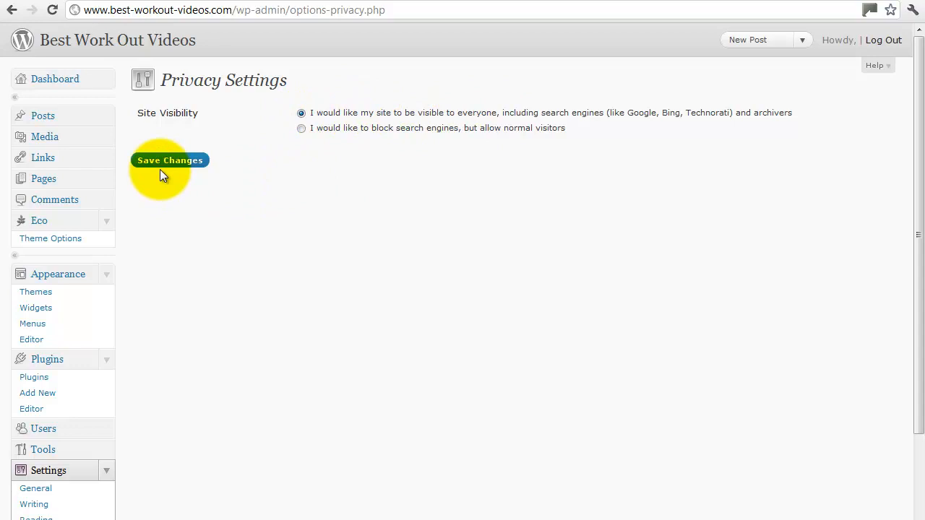
pyautogui.click(170, 160)
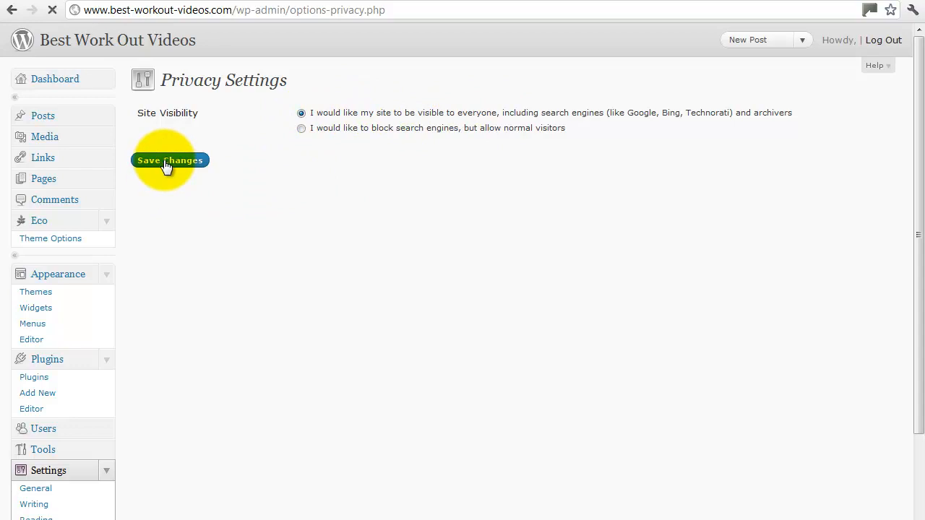
pyautogui.click(170, 160)
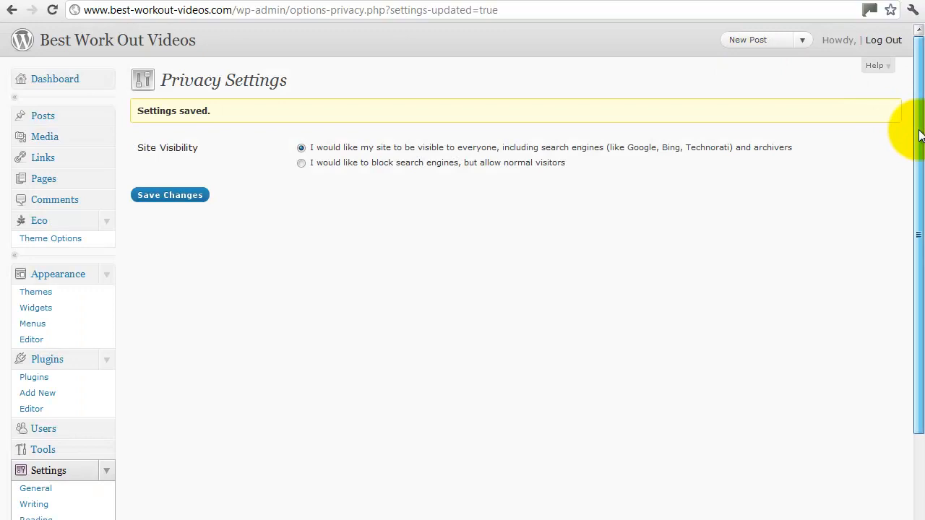
# View the Hello world! post at its default ?p=1 address
pyautogui.scroll(-3)
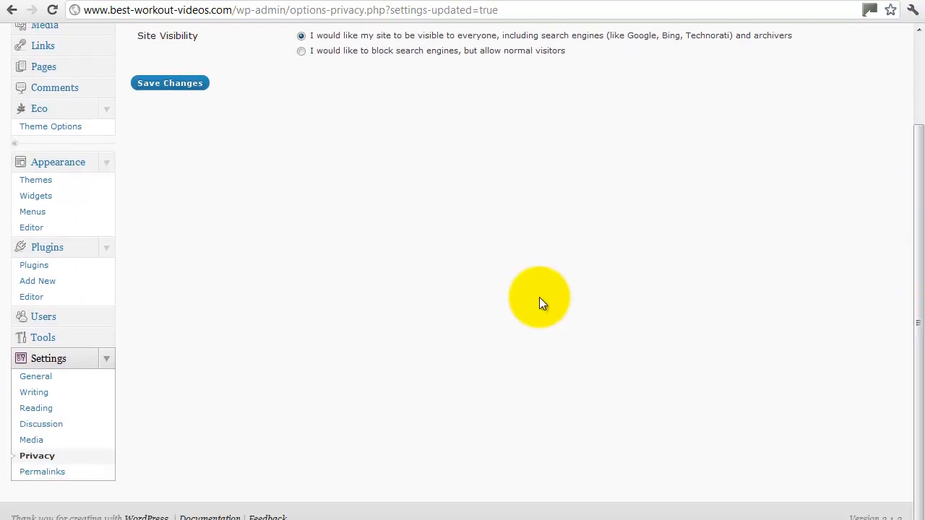
pyautogui.moveTo(119, 460)
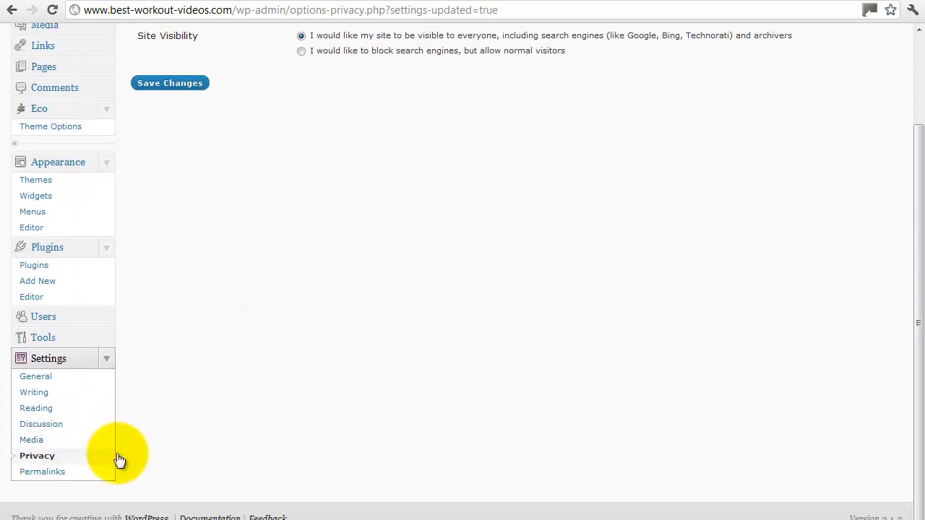
pyautogui.moveTo(42, 472)
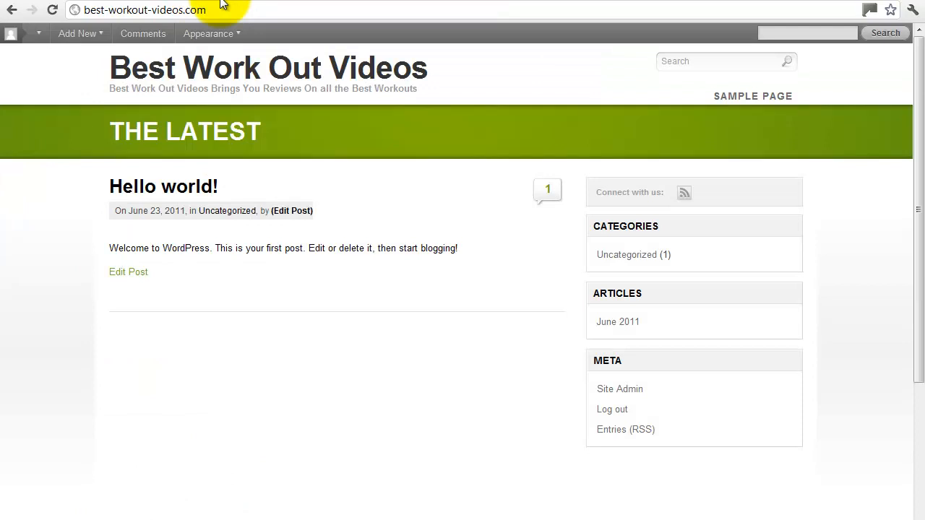
pyautogui.moveTo(195, 222)
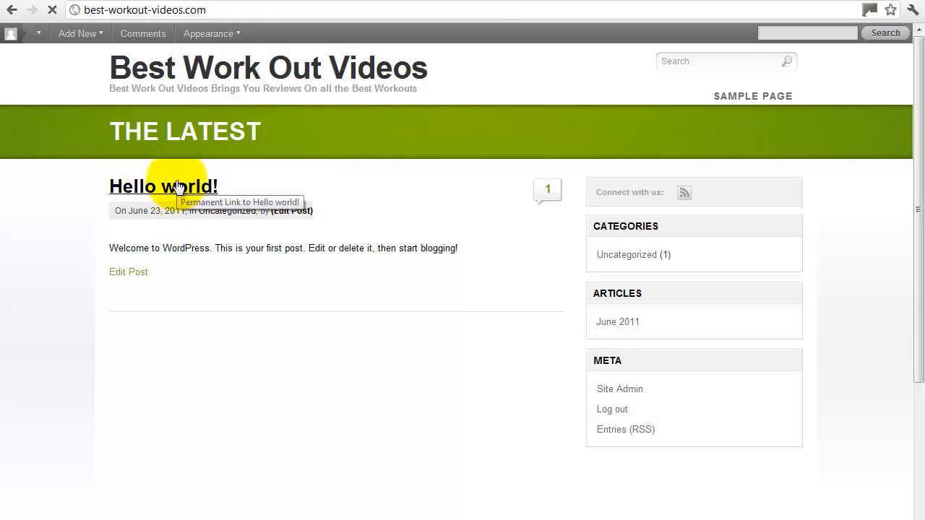
pyautogui.click(163, 186)
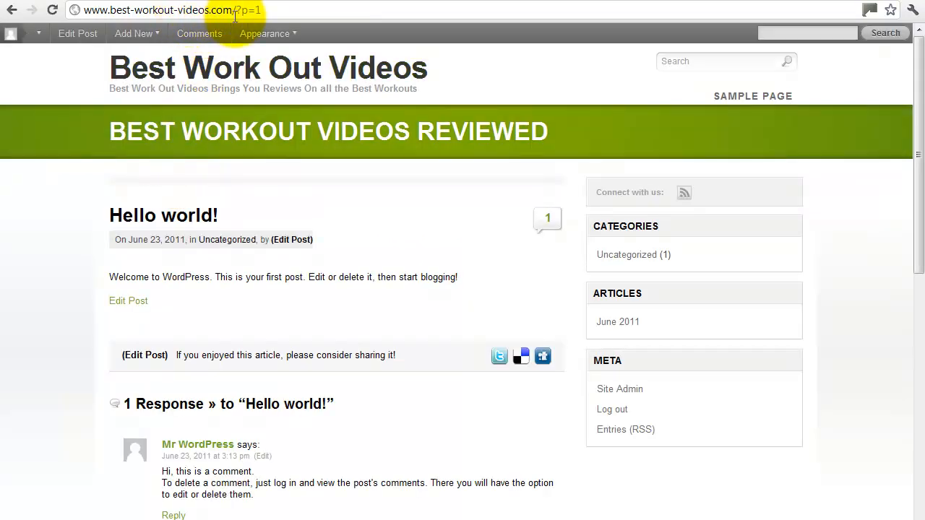
pyautogui.click(258, 10)
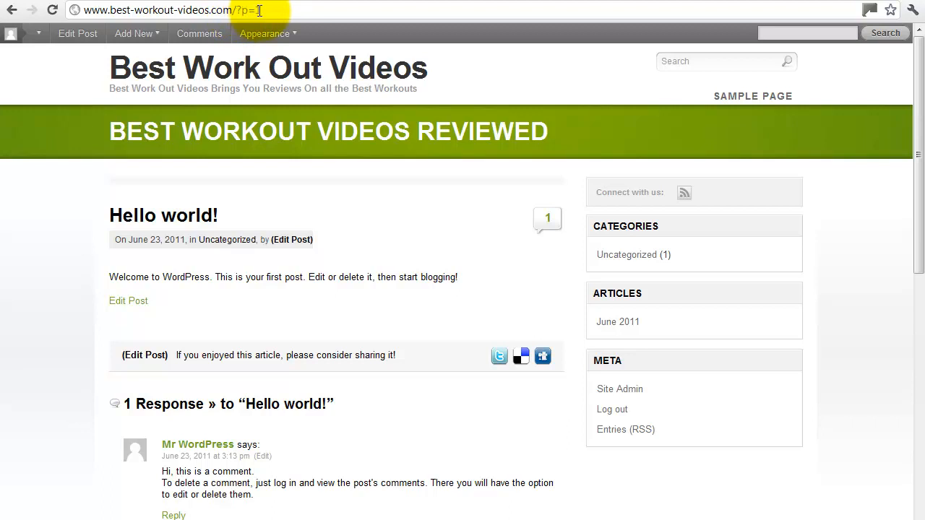
pyautogui.write('1')
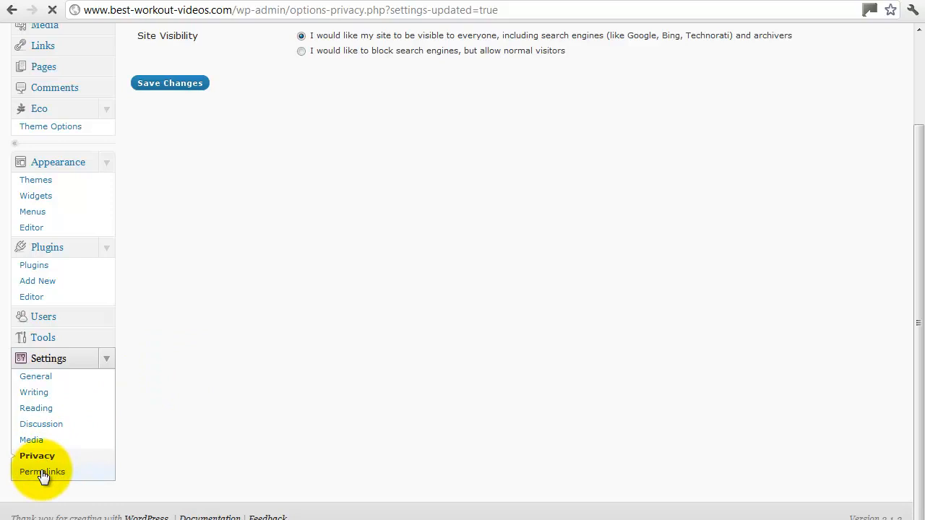
# Open Settings > Permalinks, with Default ?p=123 structure selected
pyautogui.click(42, 472)
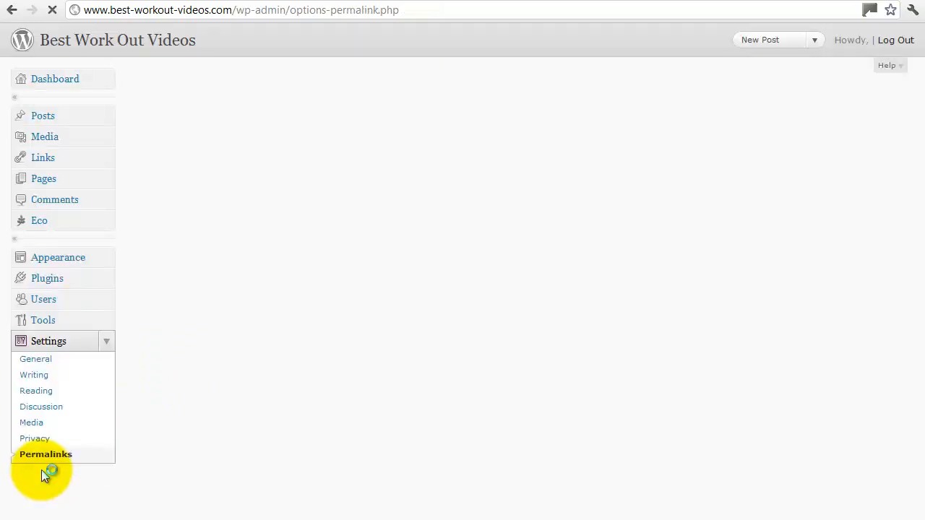
pyautogui.click(45, 454)
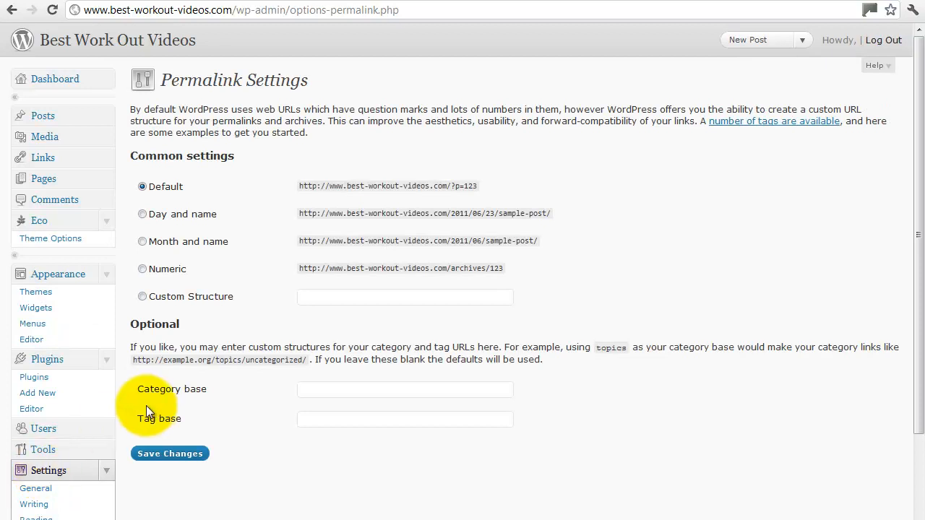
pyautogui.moveTo(331, 208)
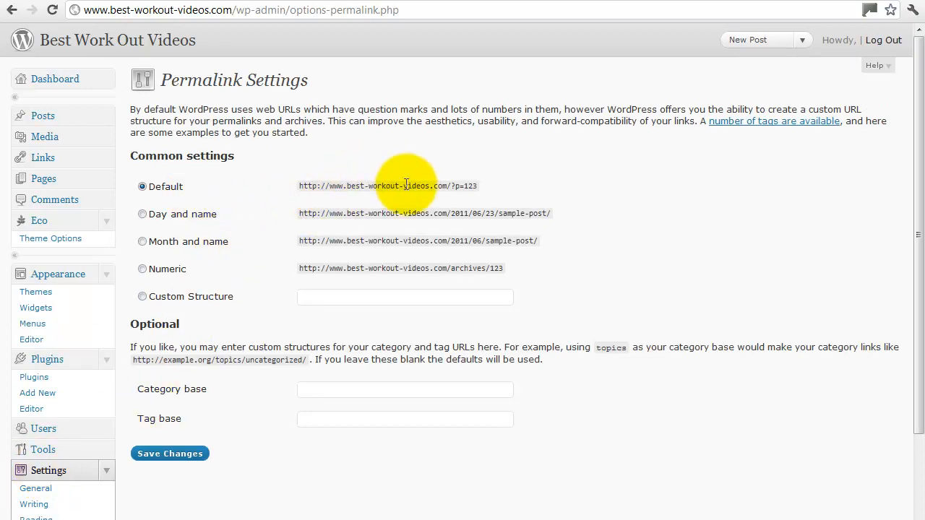
pyautogui.moveTo(483, 194)
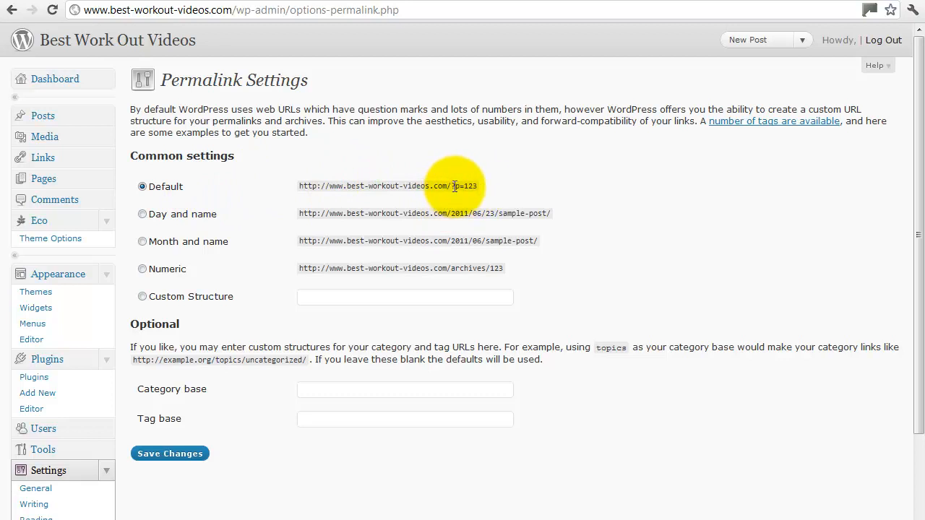
pyautogui.moveTo(486, 189)
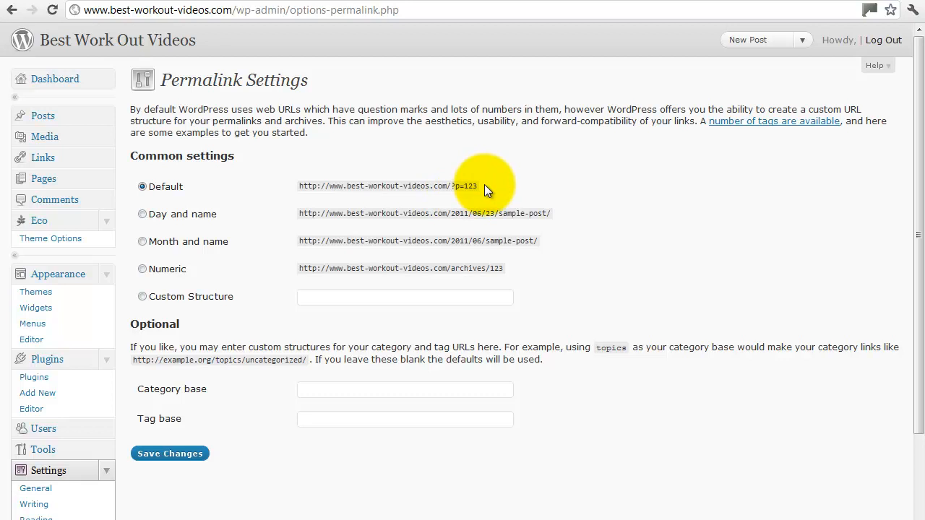
pyautogui.moveTo(374, 190)
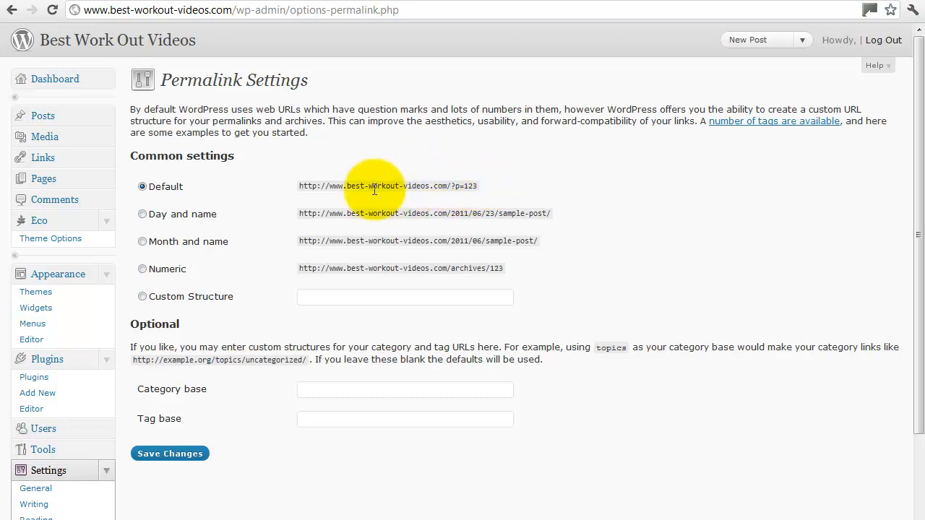
pyautogui.moveTo(434, 184)
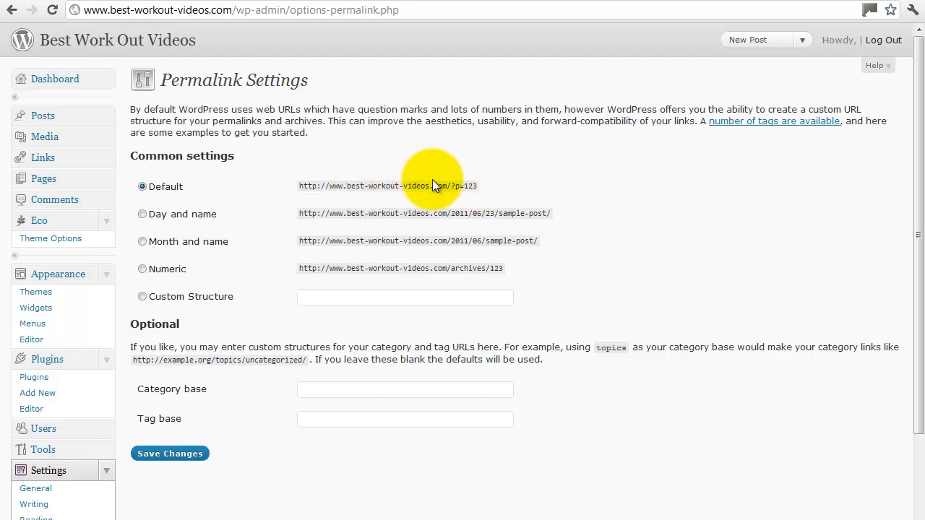
pyautogui.moveTo(477, 185)
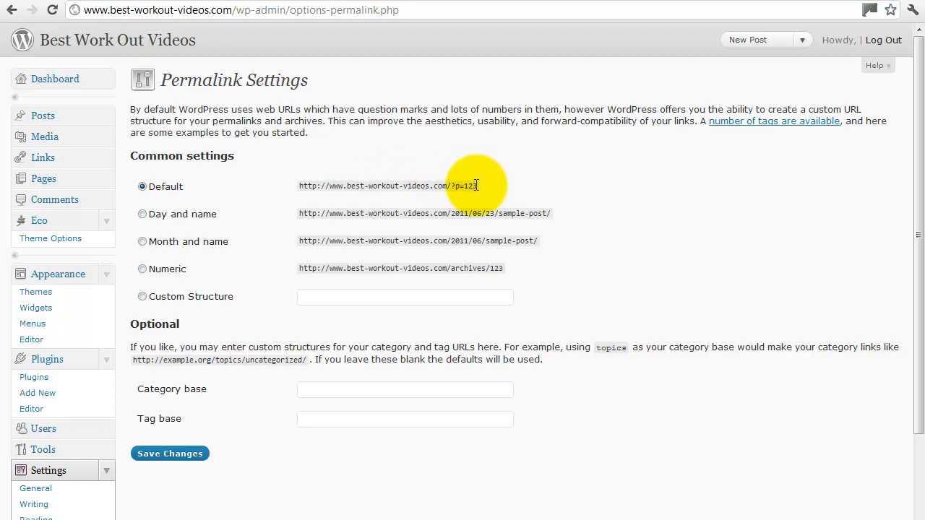
pyautogui.moveTo(466, 213)
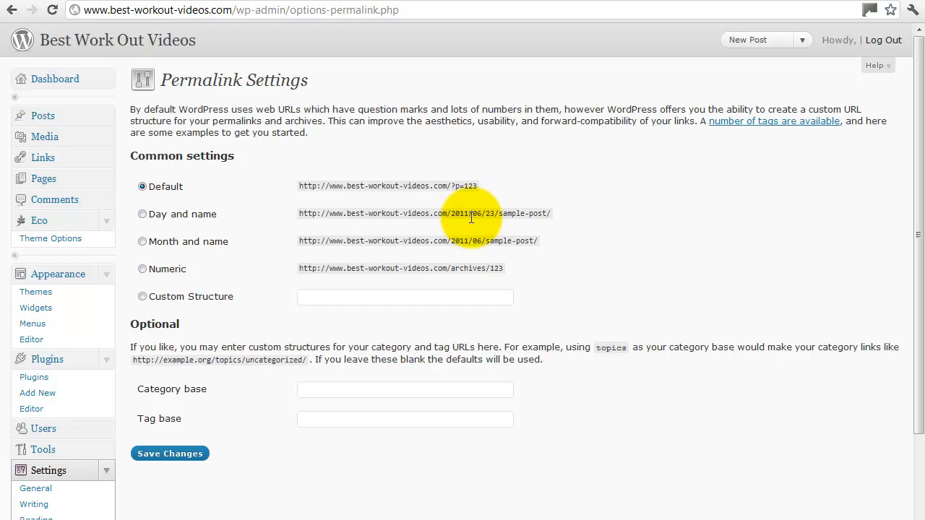
pyautogui.moveTo(472, 222)
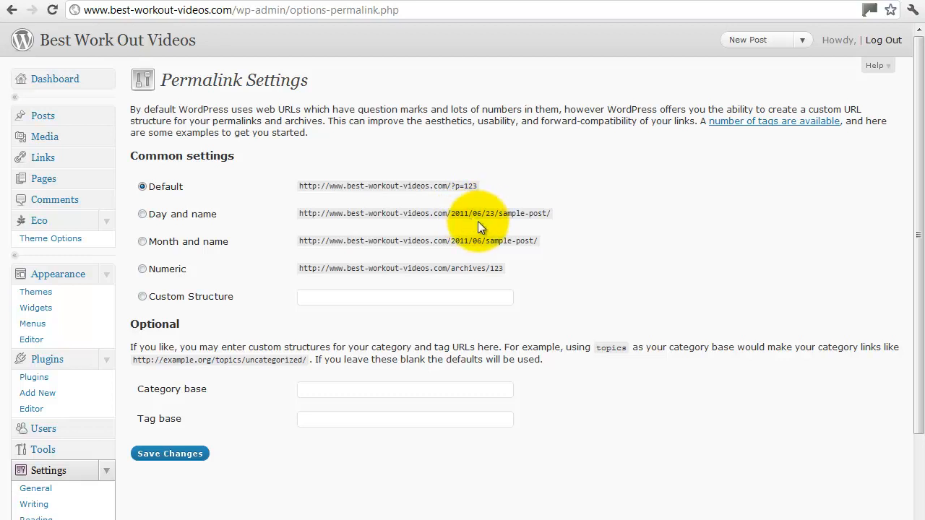
pyautogui.moveTo(298, 299)
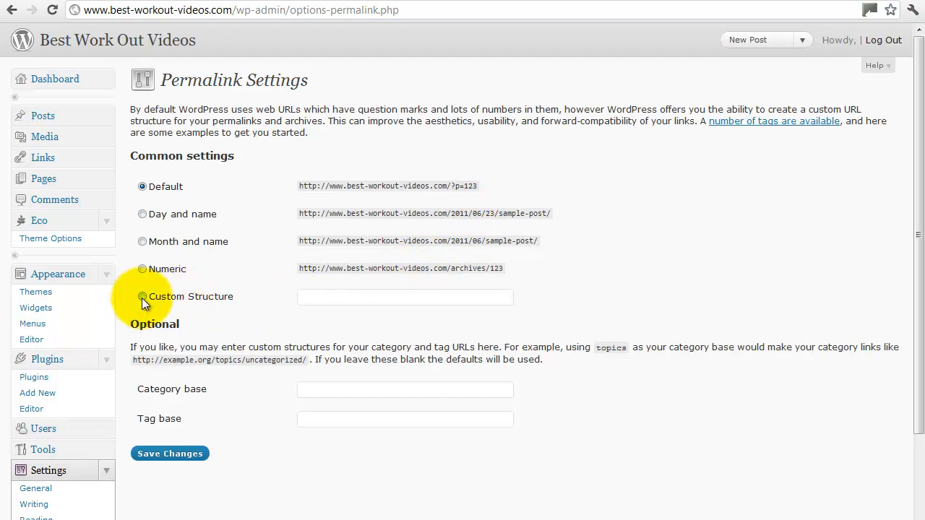
# Choose Custom Structure, enter /%category%/%postname%/, and save
pyautogui.click(143, 297)
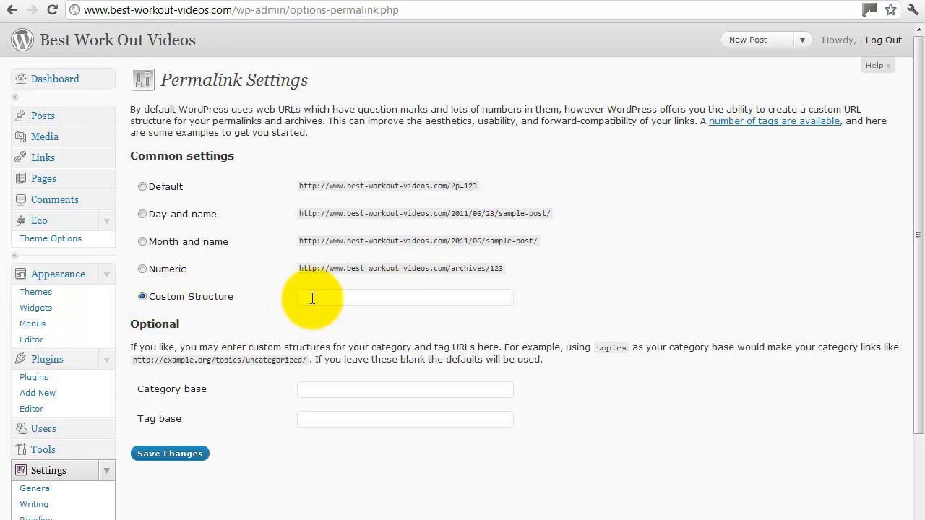
pyautogui.moveTo(330, 302)
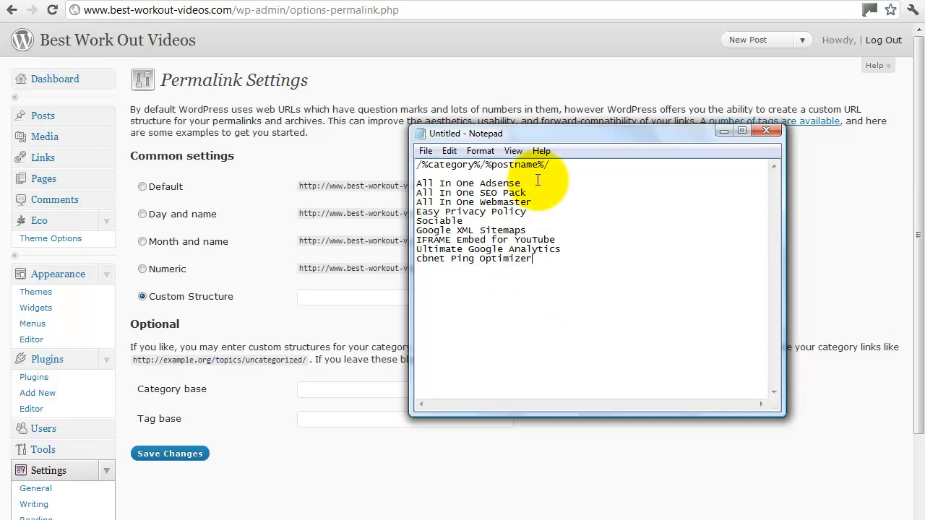
pyautogui.doubleClick(526, 165)
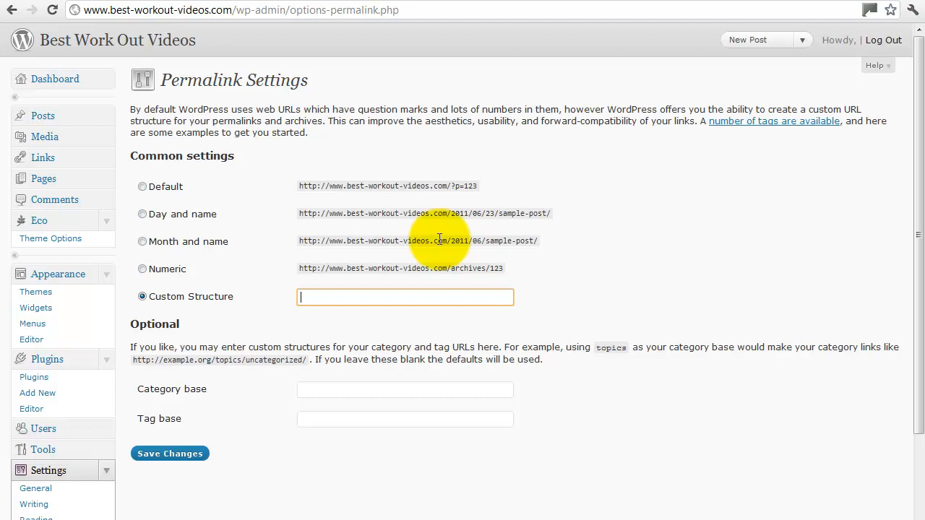
pyautogui.write('/%category%/%postname%/')
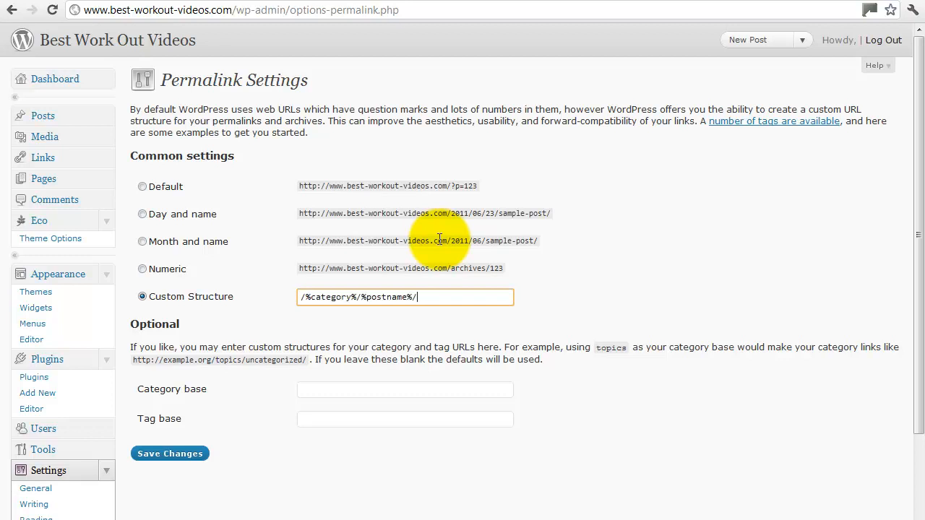
pyautogui.moveTo(321, 298)
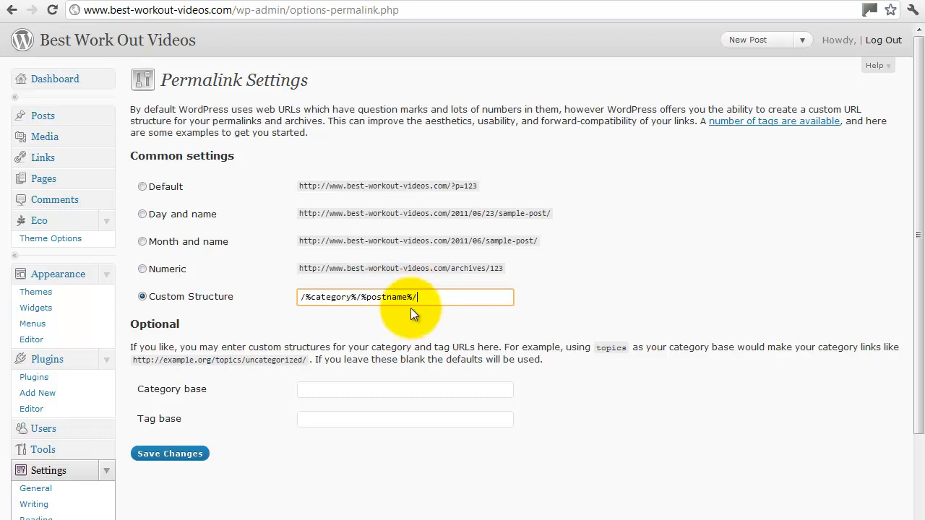
pyautogui.moveTo(448, 292)
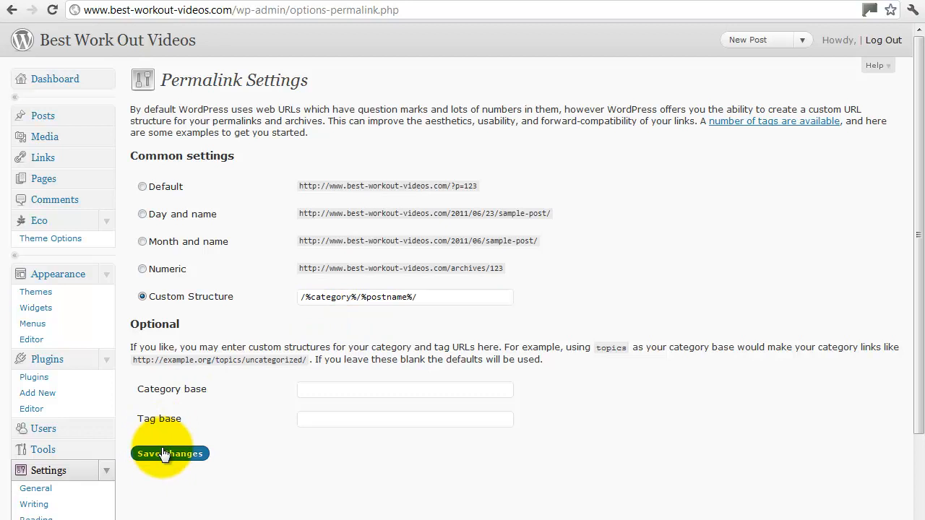
pyautogui.click(170, 453)
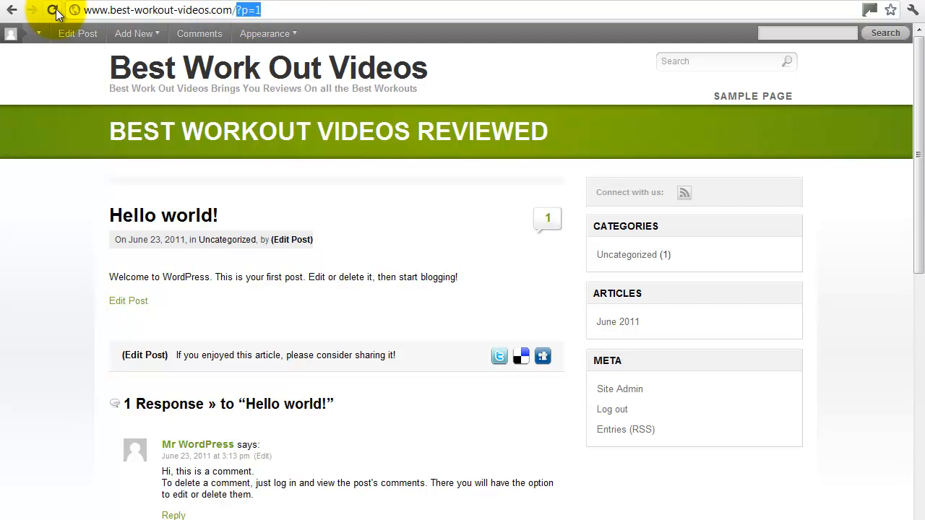
# Reload the Hello world! post, verify its /uncategorized/hello-world/ address, and return to Permalink Settings
pyautogui.click(53, 10)
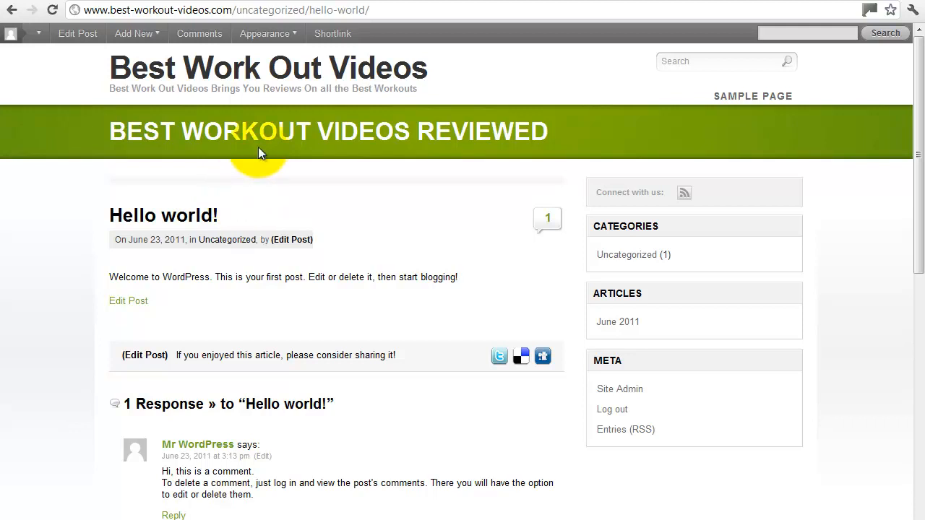
pyautogui.click(265, 33)
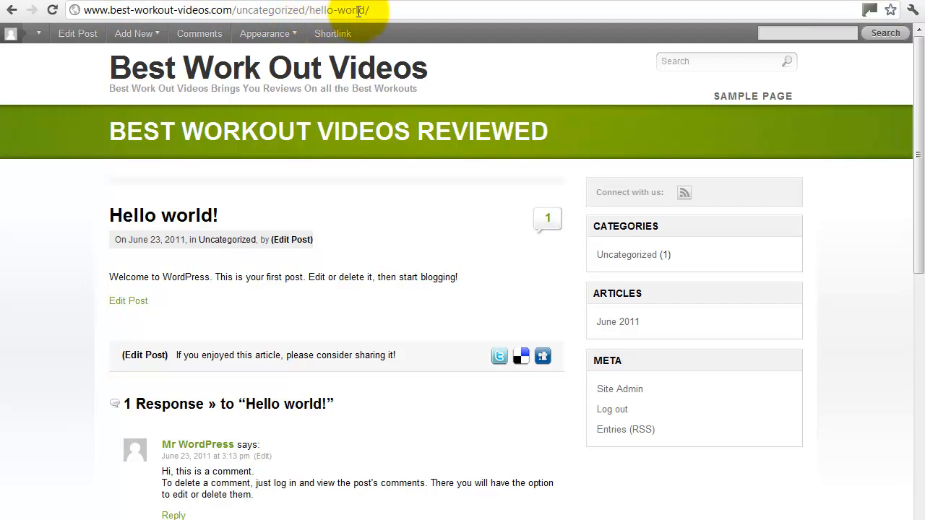
pyautogui.doubleClick(352, 10)
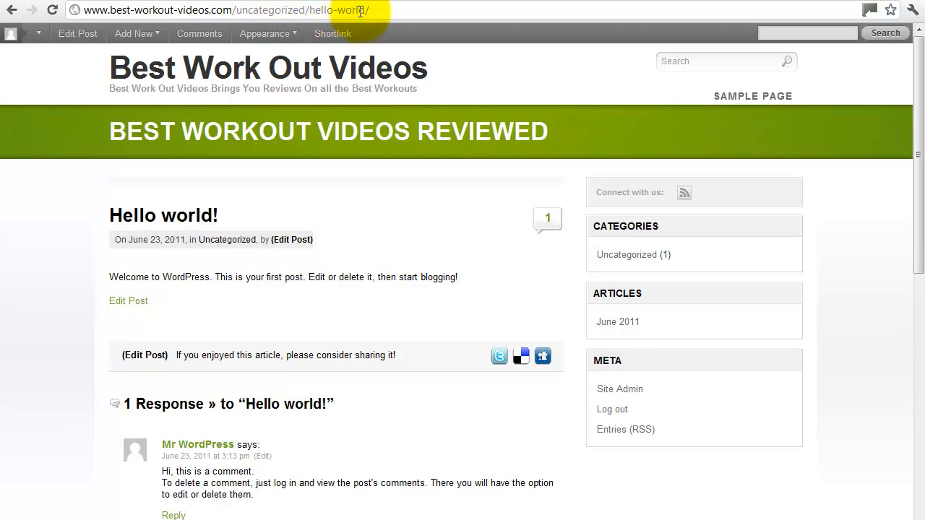
pyautogui.click(227, 10)
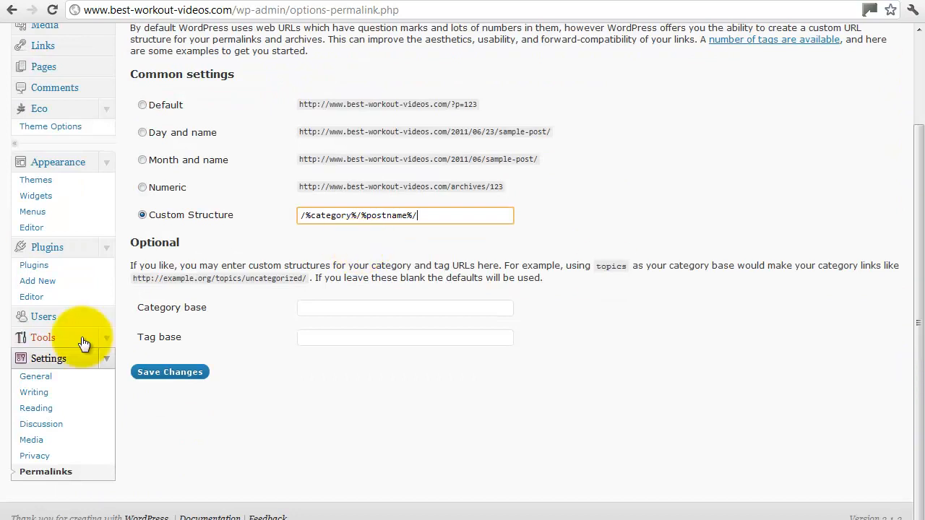
pyautogui.moveTo(100, 405)
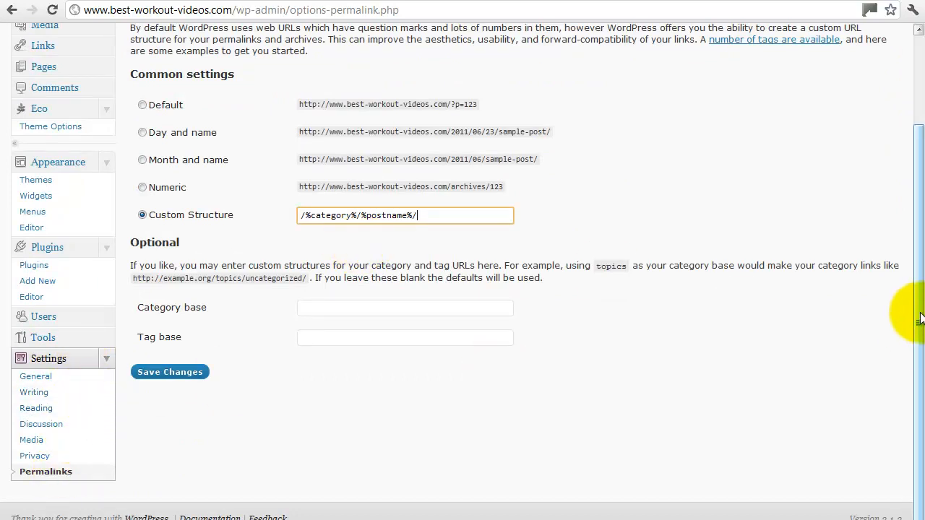
pyautogui.click(170, 372)
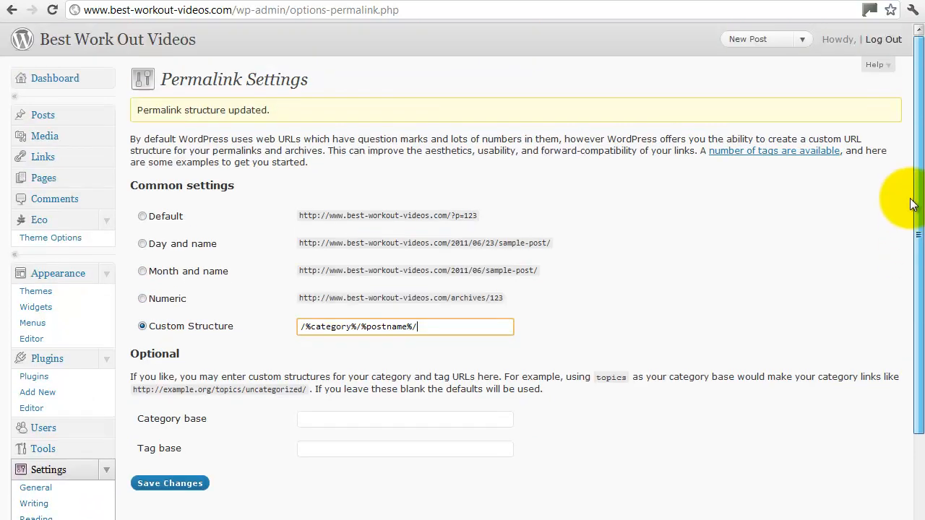
pyautogui.scroll(-3)
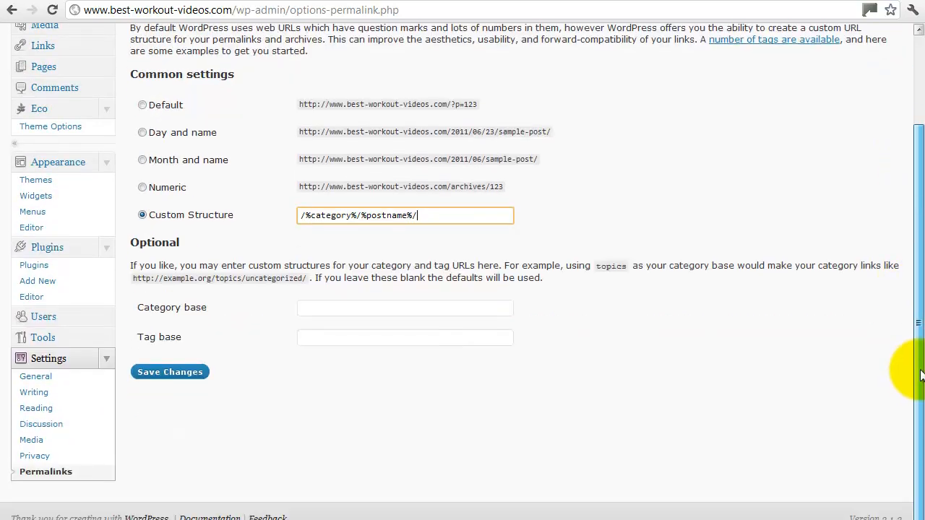